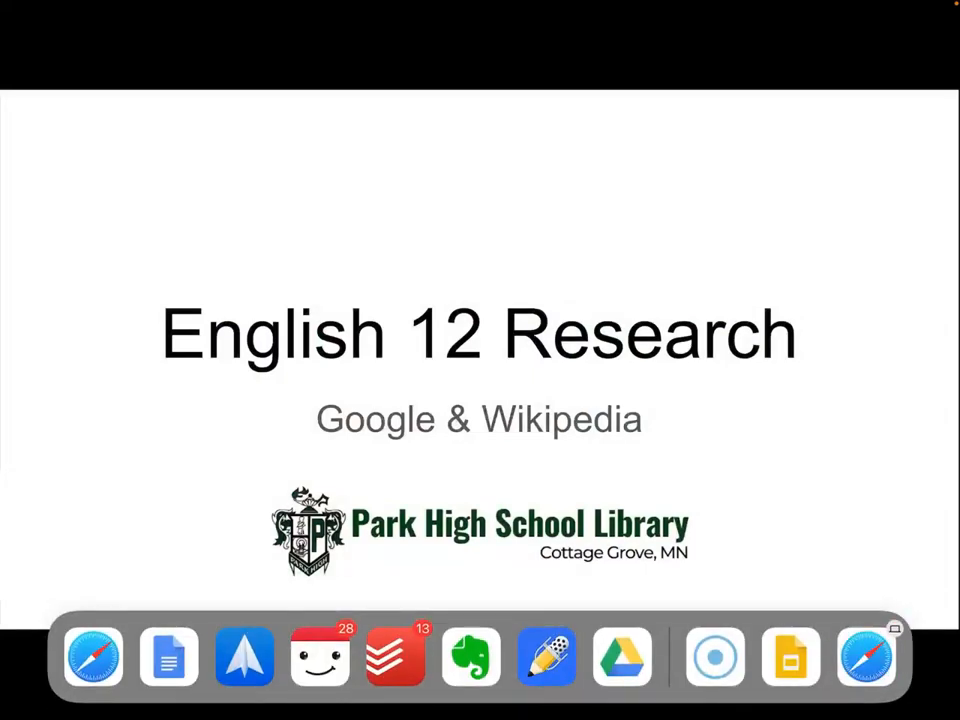
# Step: Browse the Google results for 'protests'
pyautogui.click(93, 657)
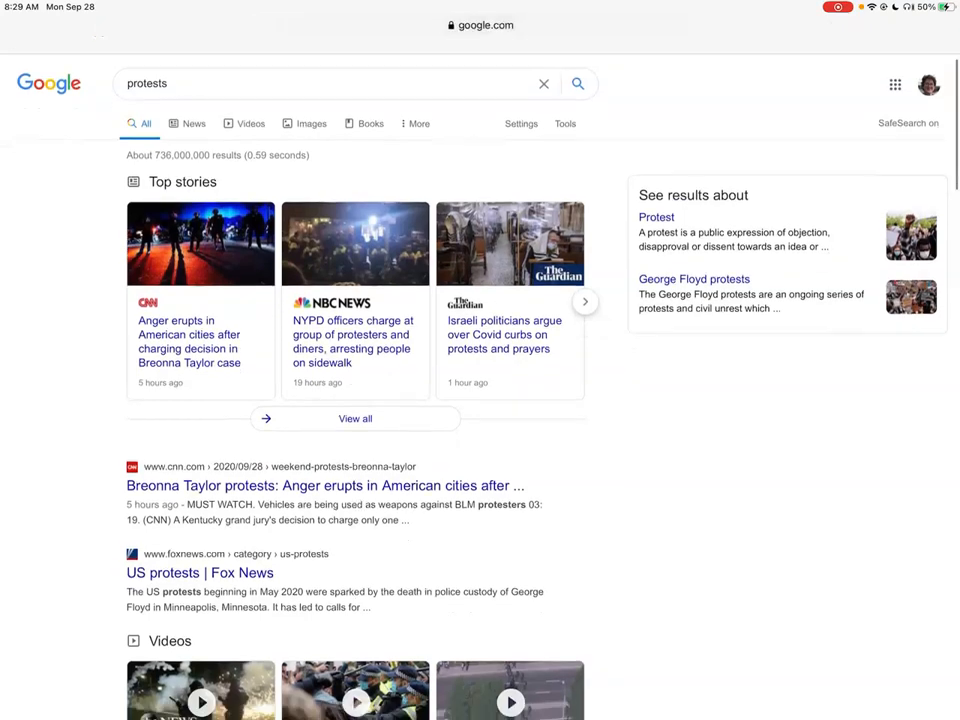
pyautogui.scroll(-3)
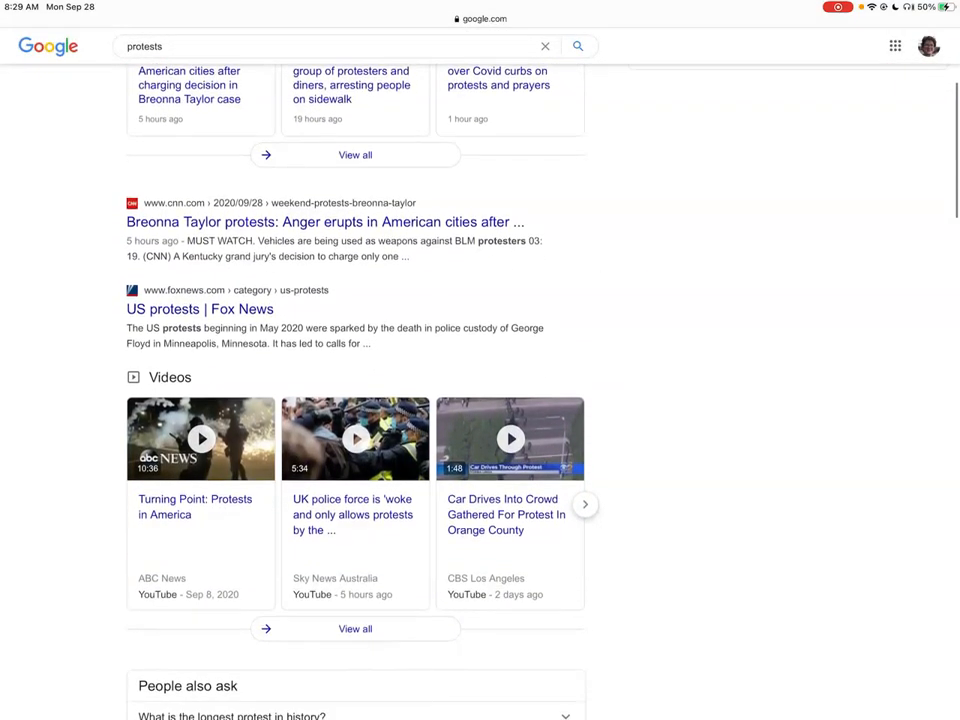
pyautogui.scroll(-3)
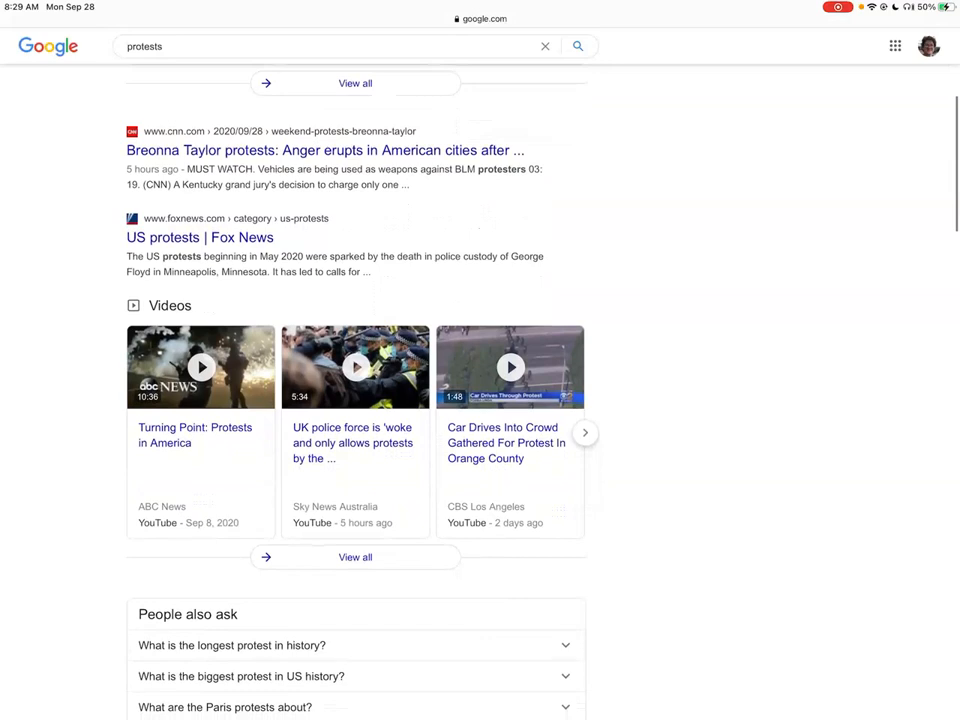
pyautogui.scroll(-3)
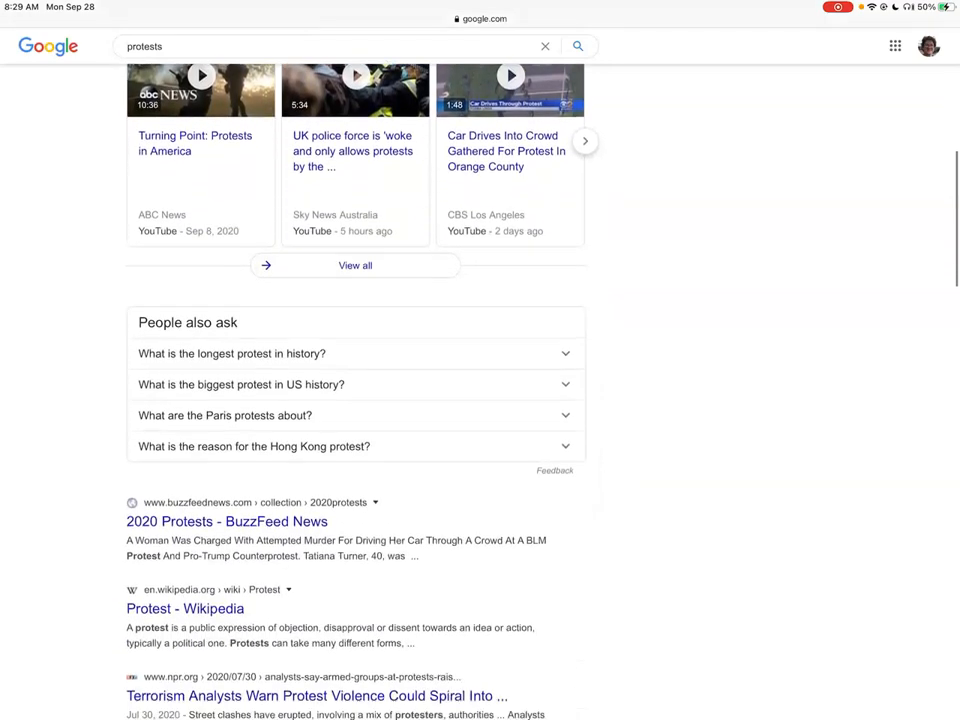
pyautogui.scroll(-3)
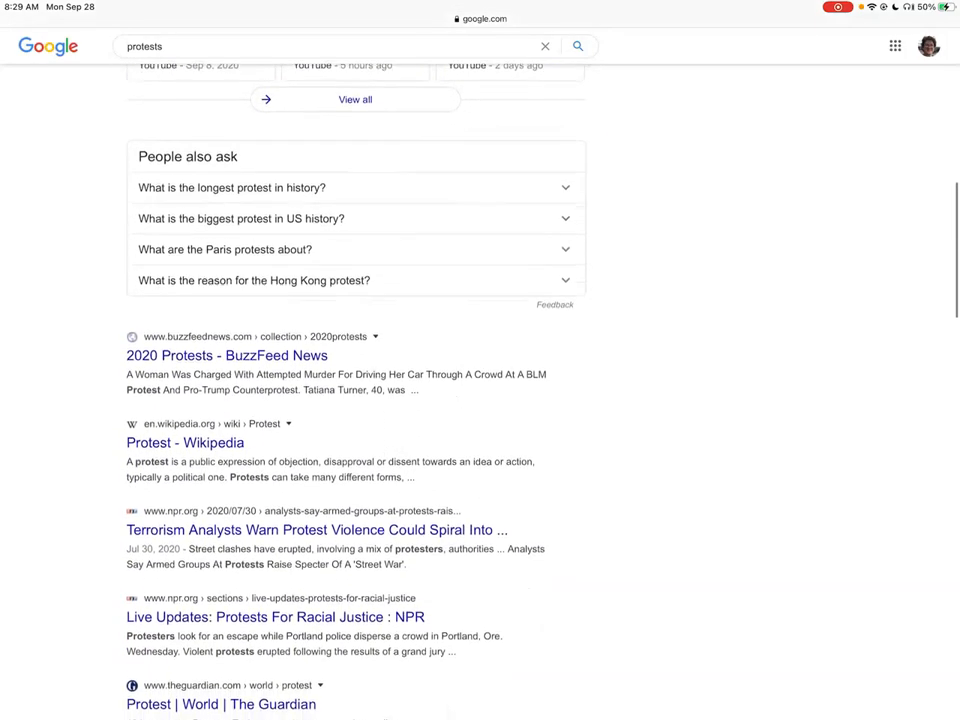
pyautogui.scroll(-3)
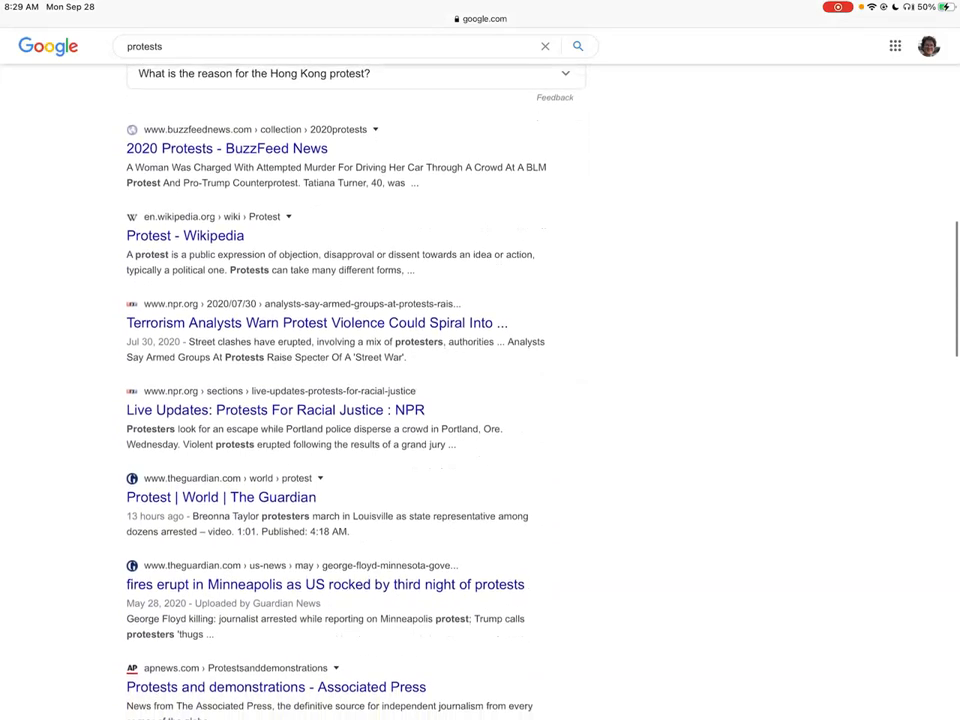
pyautogui.scroll(-3)
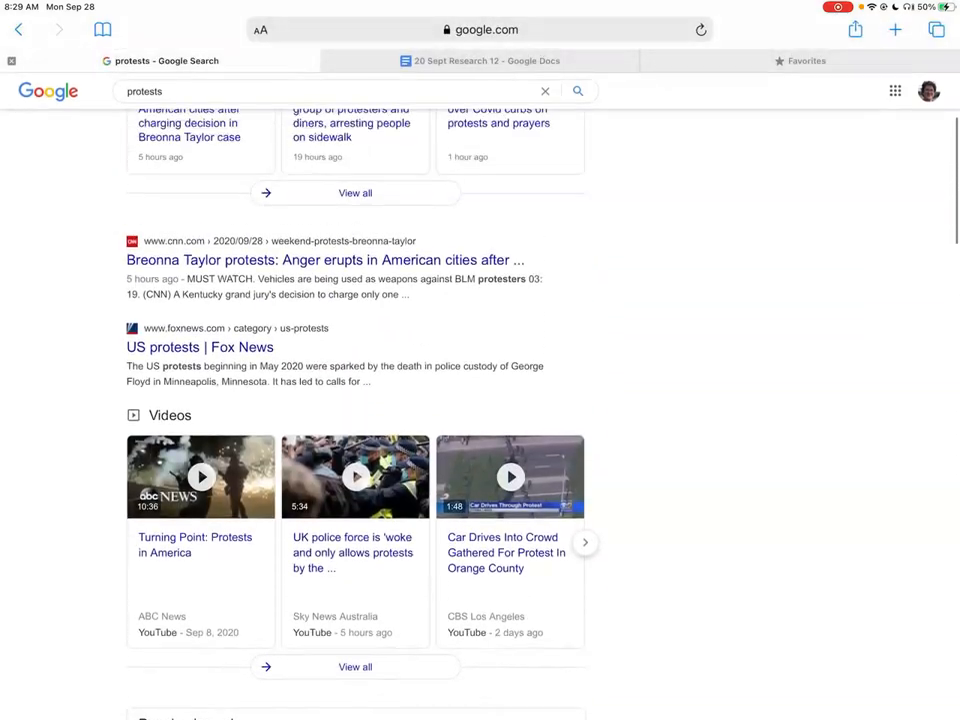
pyautogui.scroll(3)
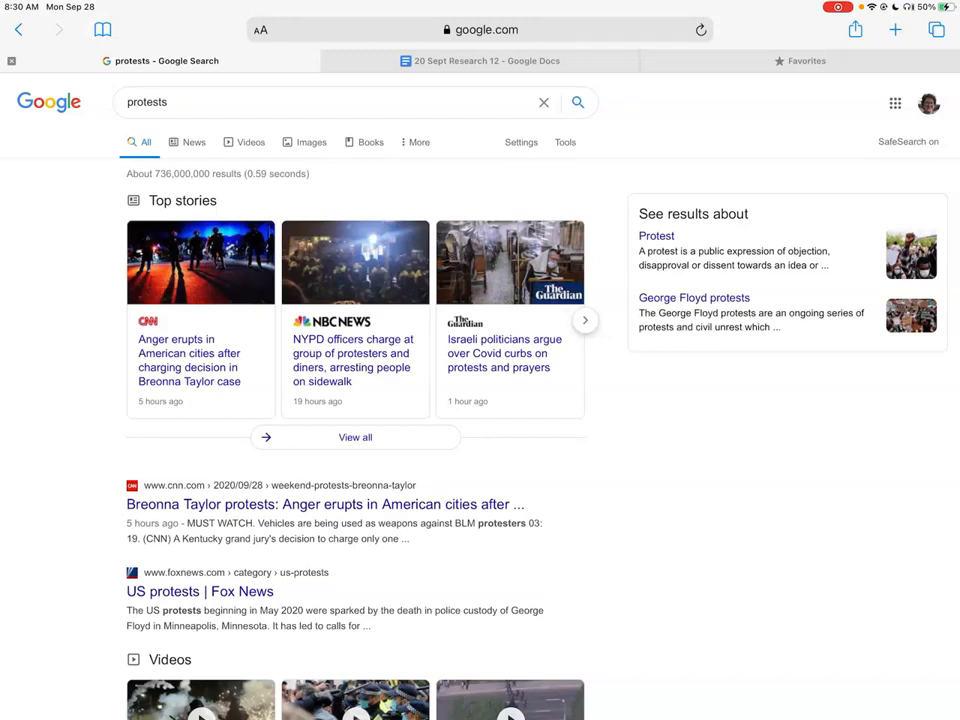
# Step: Limit the protests results to the past week and review them
pyautogui.click(565, 142)
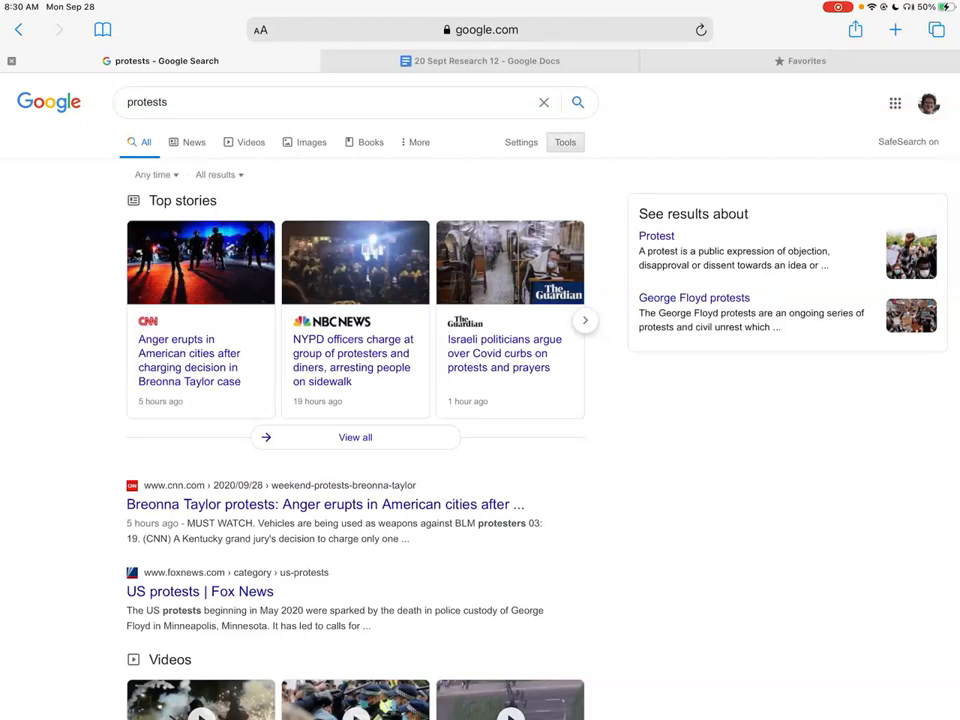
pyautogui.click(152, 174)
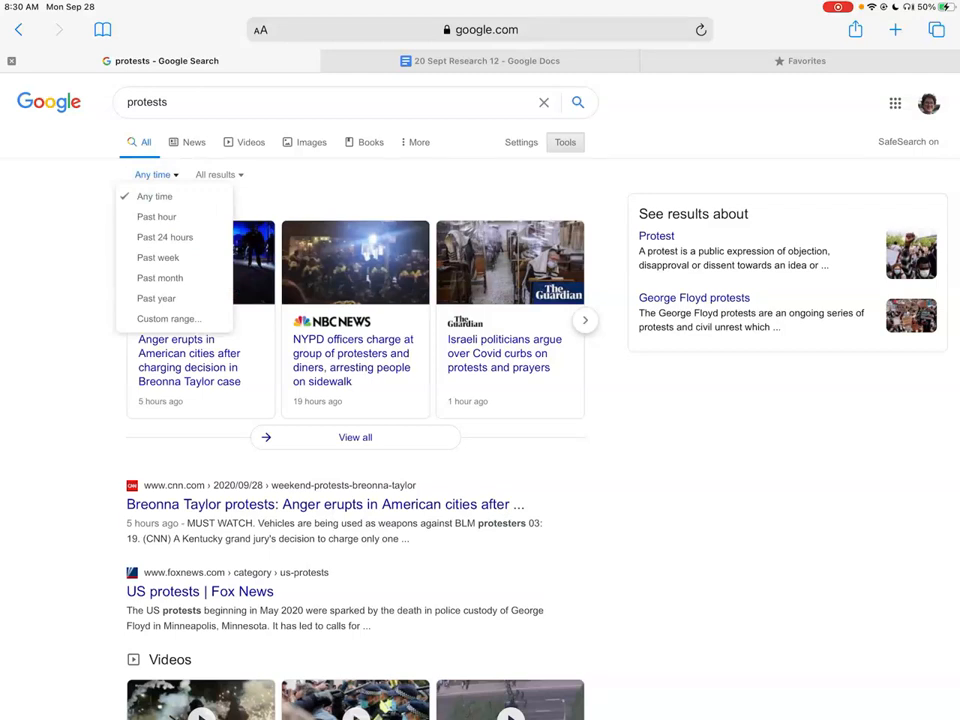
pyautogui.click(157, 257)
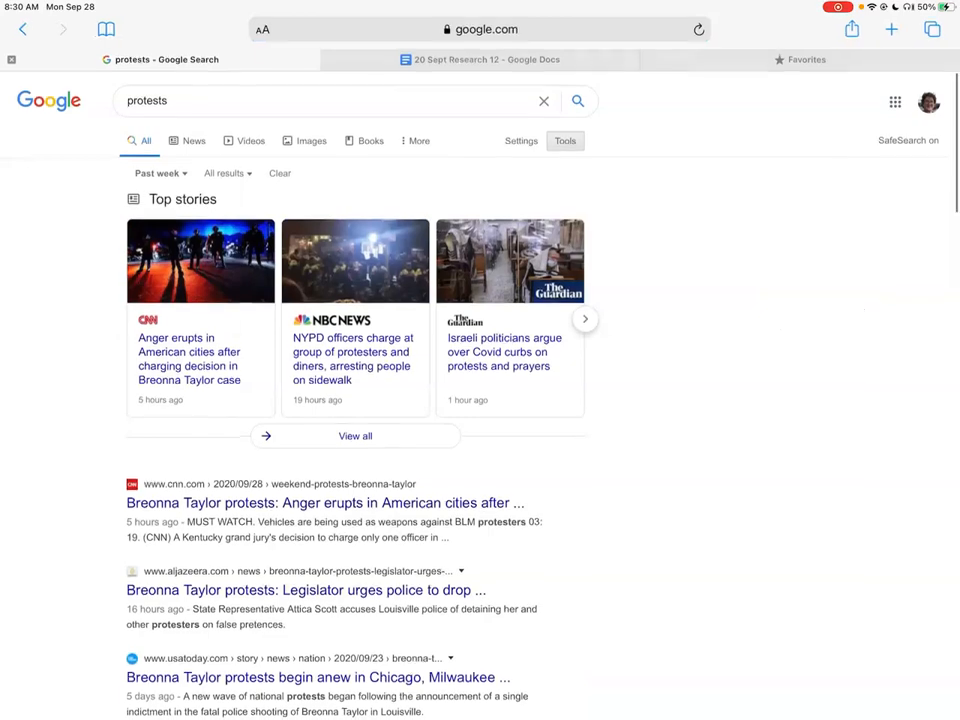
pyautogui.scroll(-3)
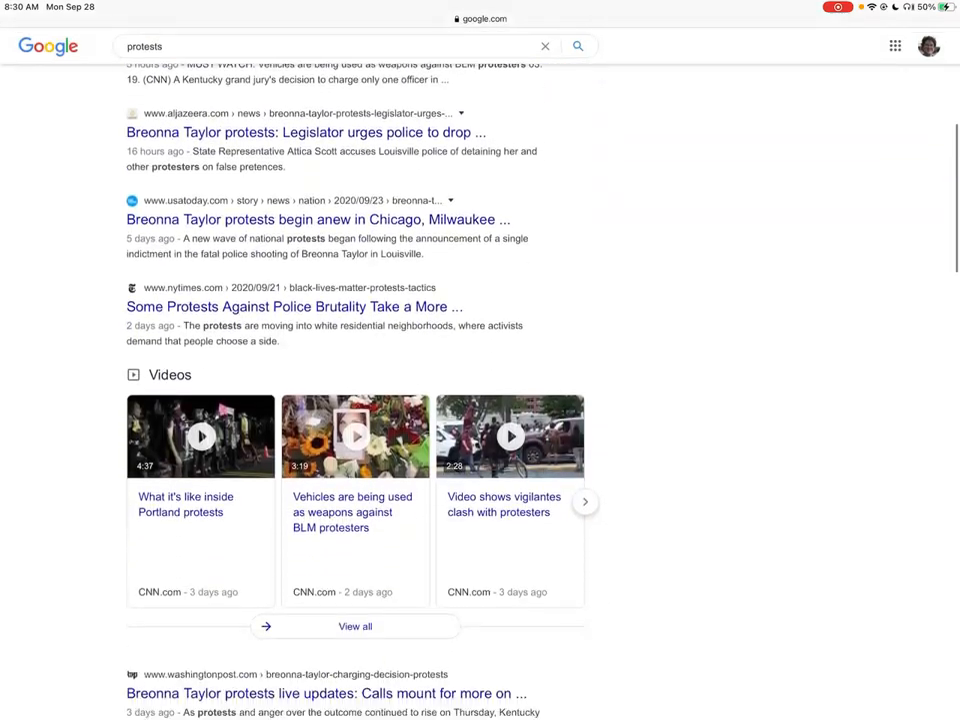
pyautogui.scroll(-3)
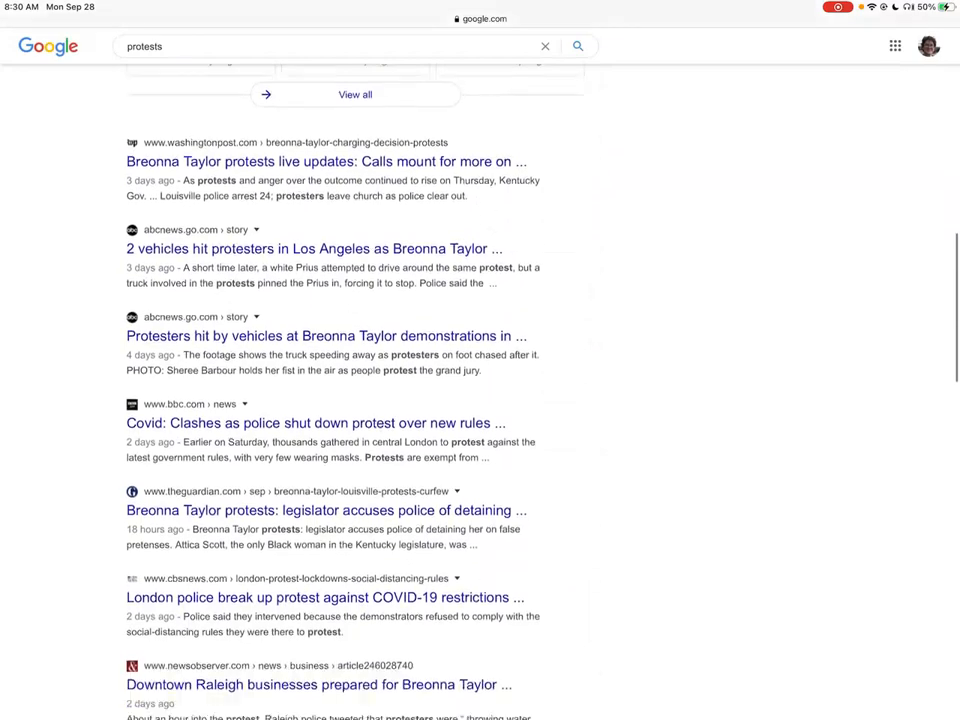
pyautogui.scroll(-3)
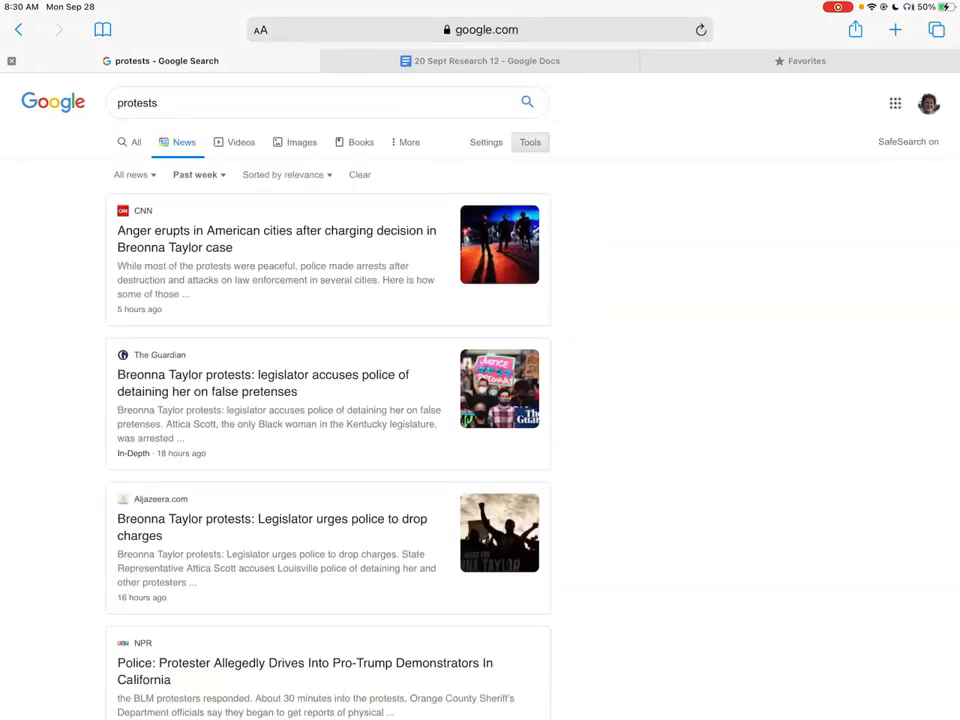
# Step: Show only short protest videos under four minutes
pyautogui.click(241, 142)
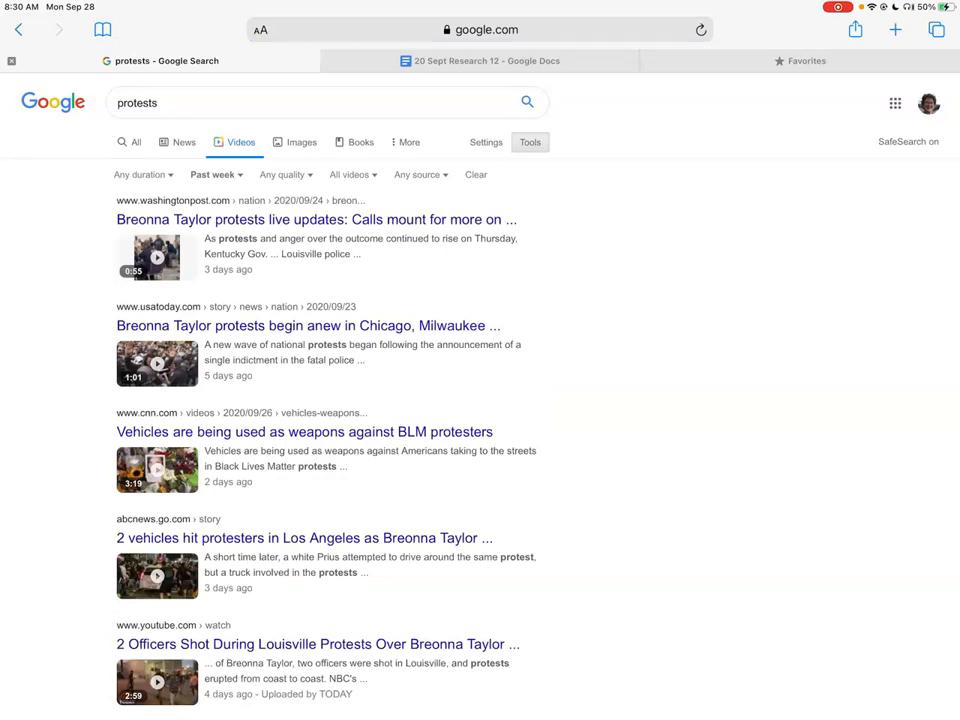
pyautogui.click(140, 174)
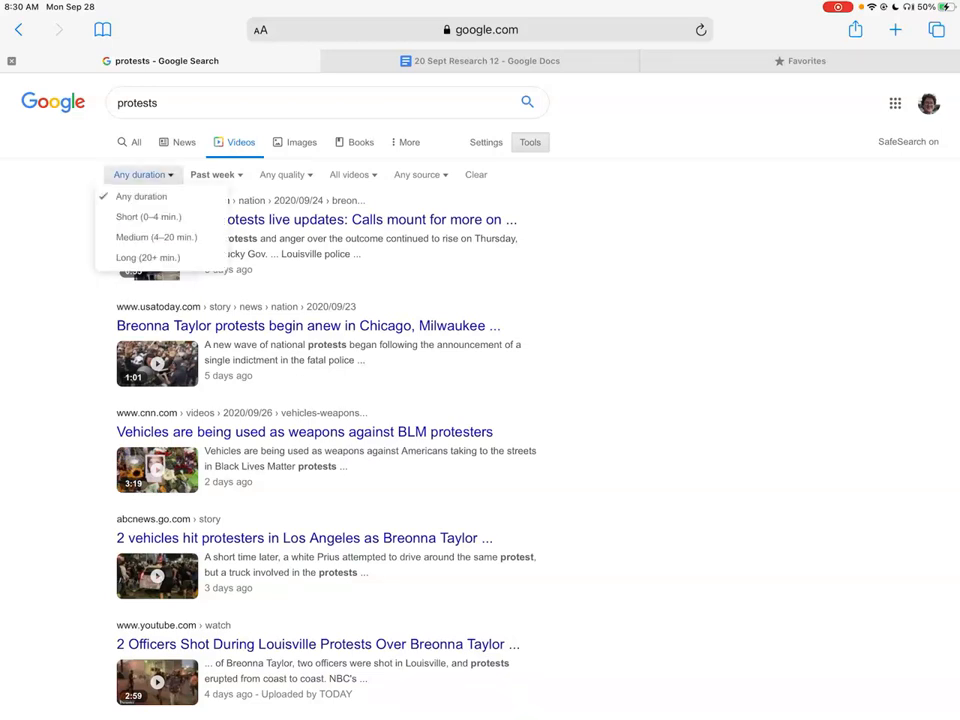
pyautogui.click(701, 29)
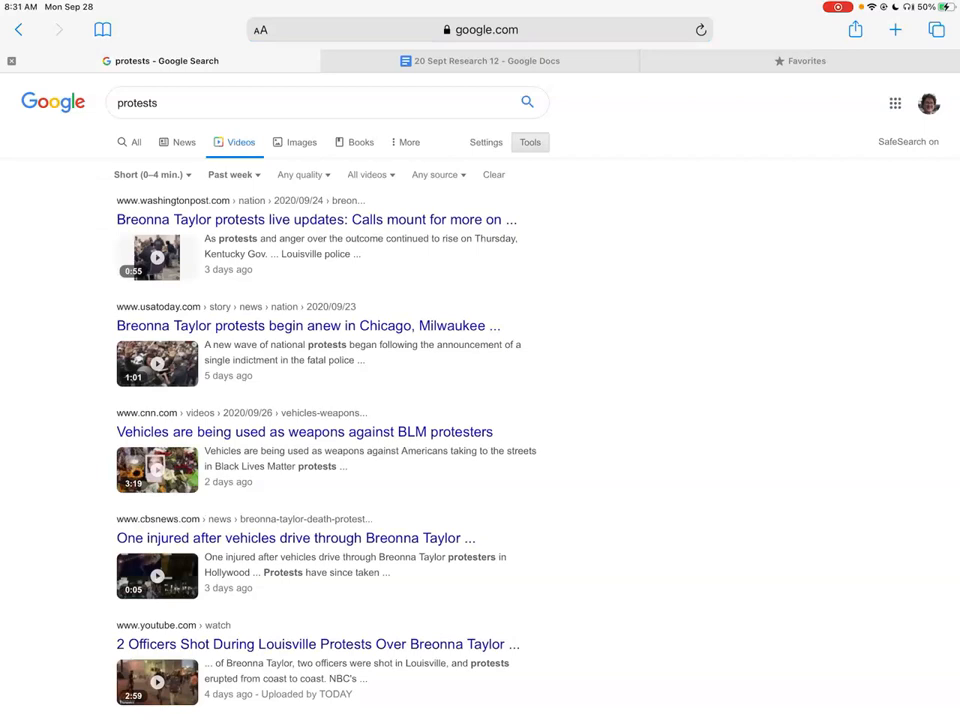
# Step: Keep only closed-captioned videos, then clear the search query
pyautogui.click(368, 174)
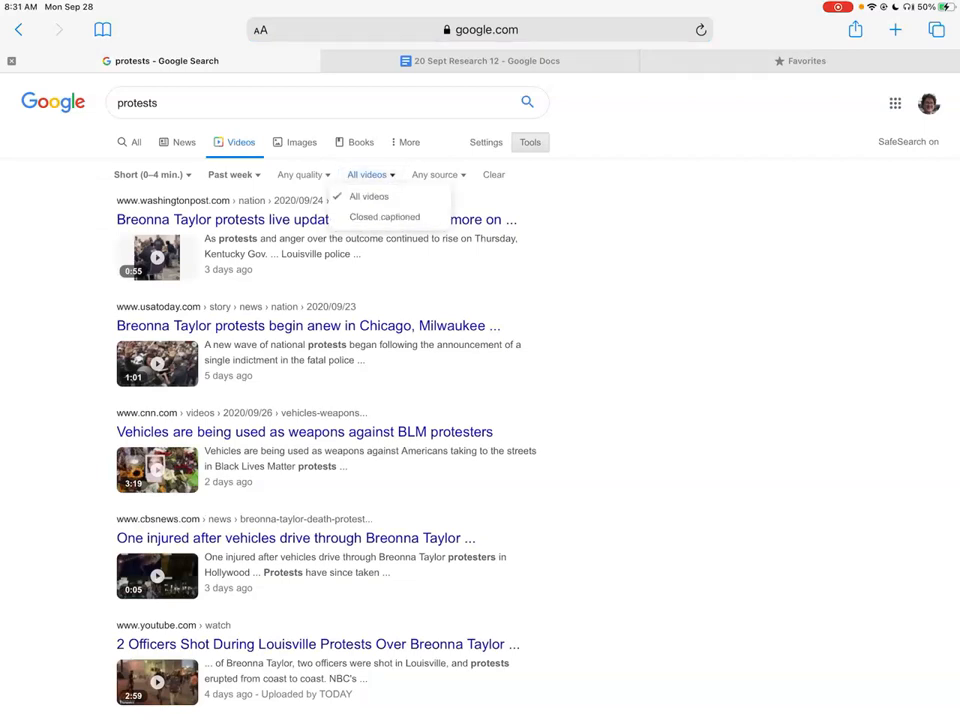
pyautogui.click(384, 217)
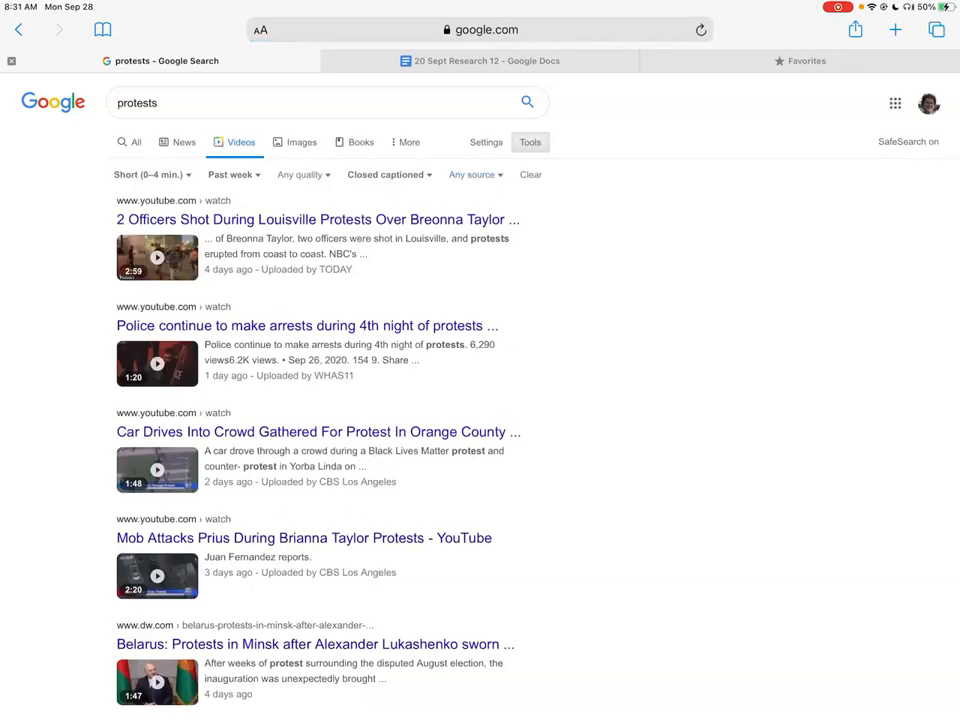
pyautogui.click(475, 174)
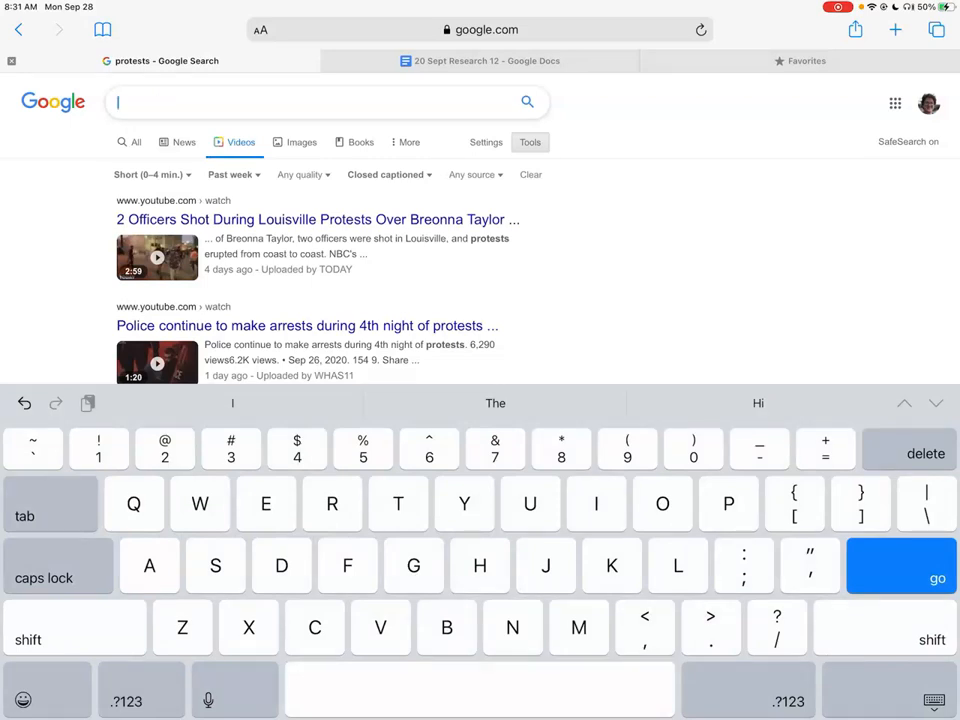
# Step: Search for 'Bass' and browse the all-results page
pyautogui.write('Bass')
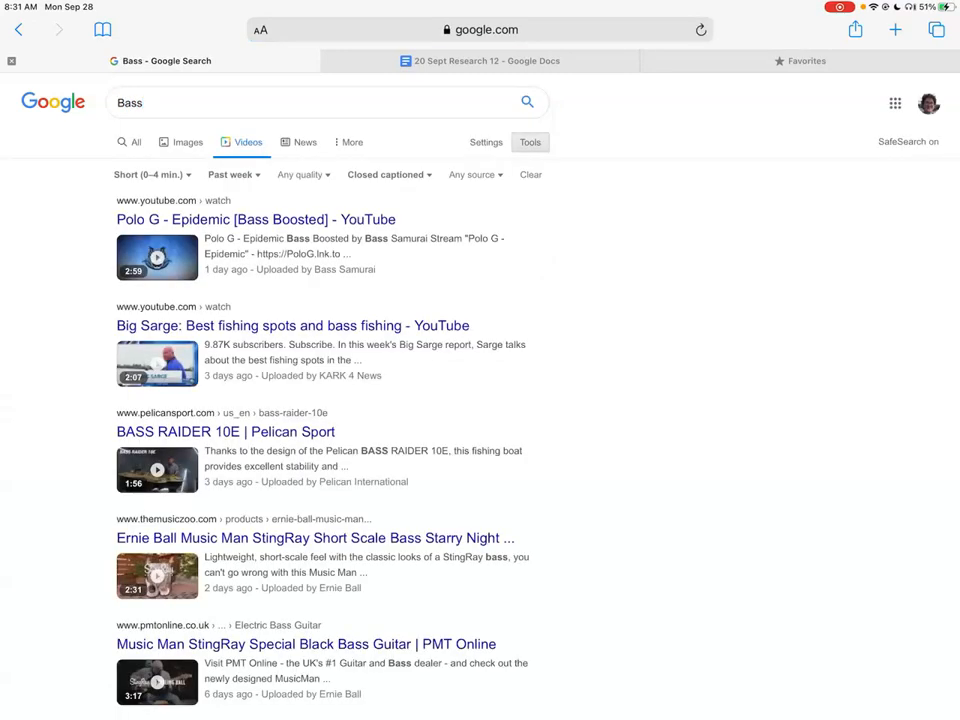
pyautogui.click(701, 29)
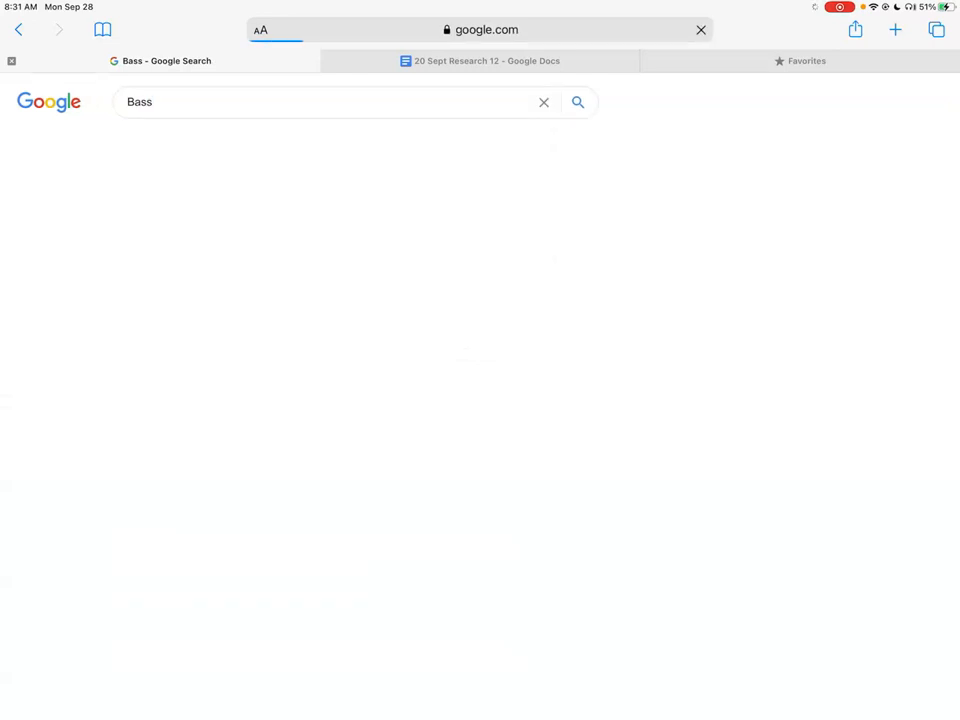
pyautogui.click(578, 102)
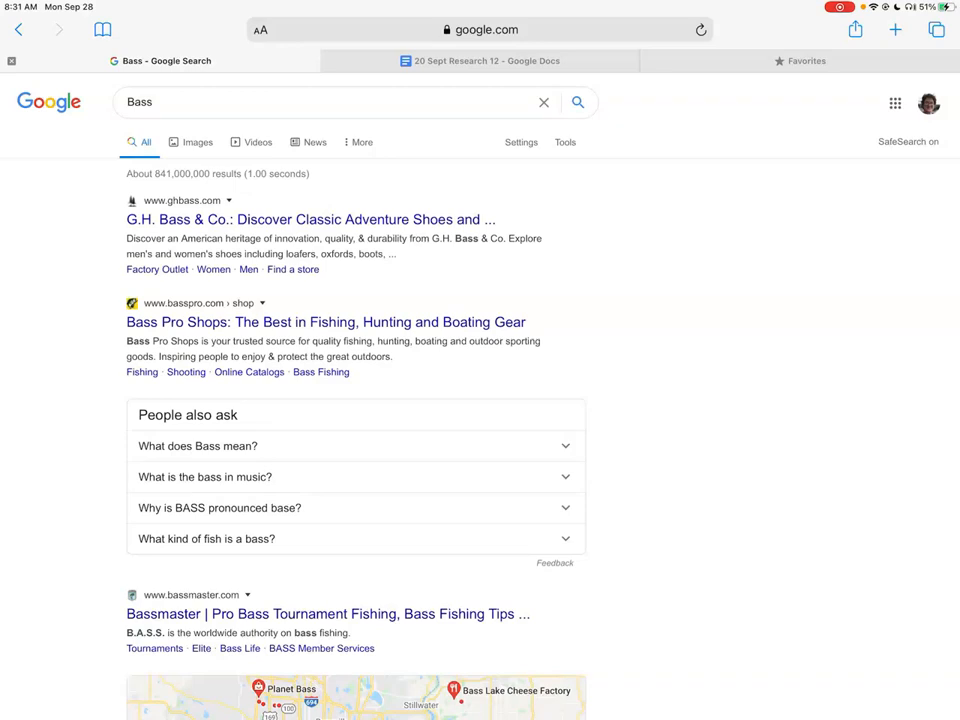
pyautogui.scroll(-3)
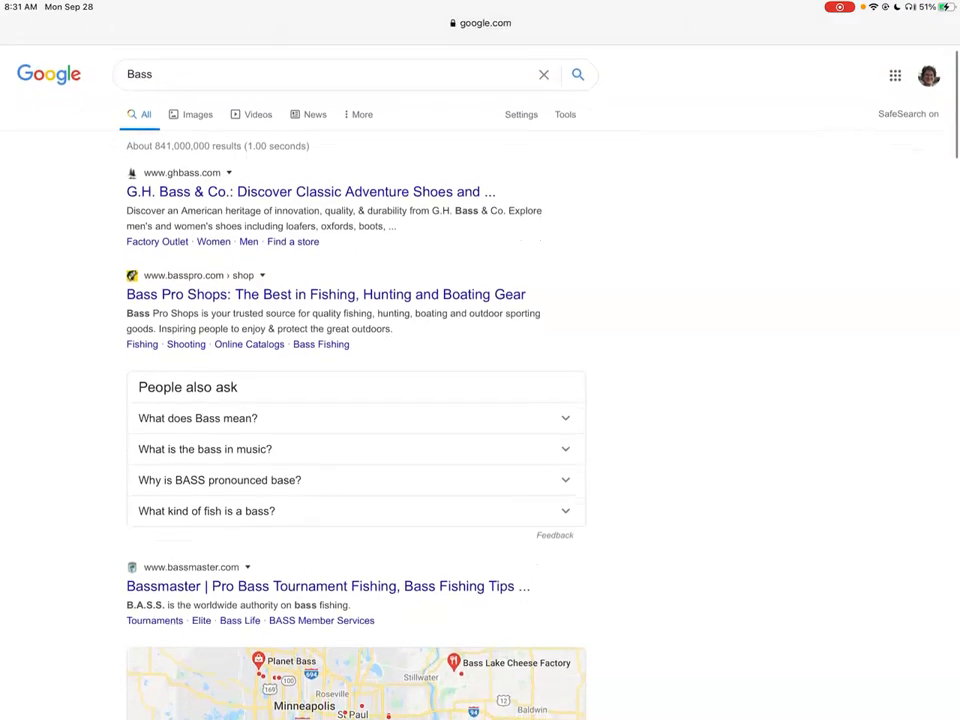
pyautogui.scroll(-3)
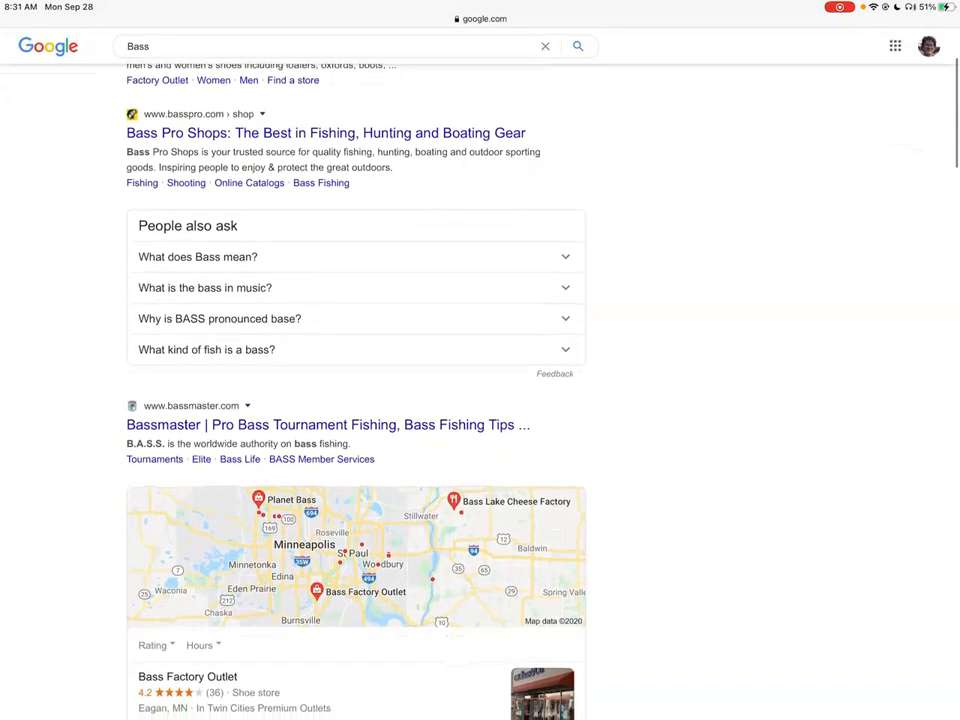
pyautogui.scroll(-3)
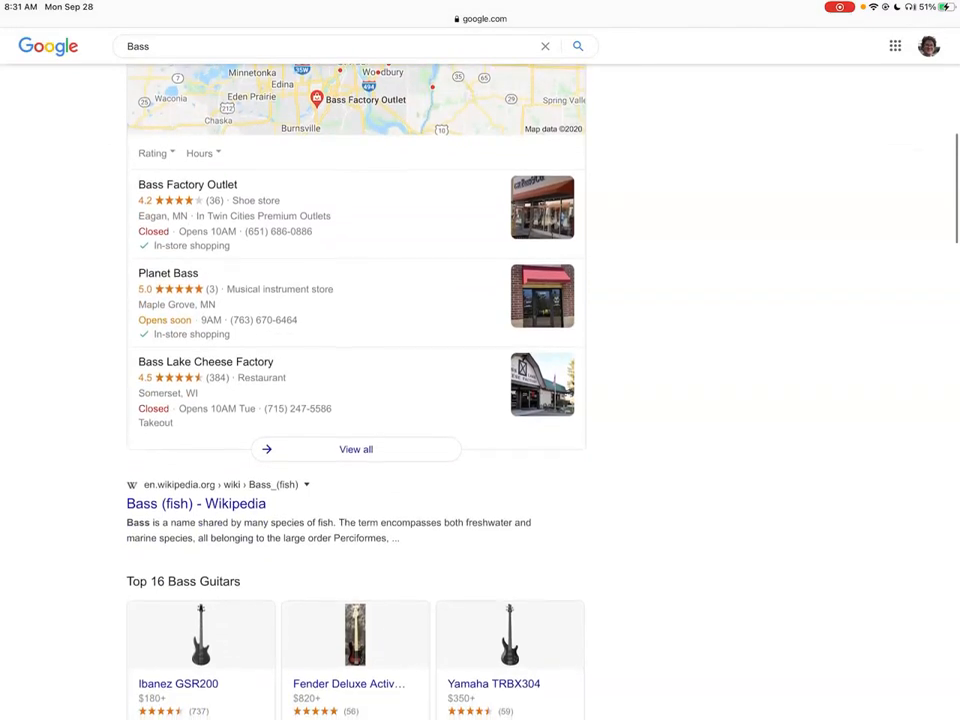
pyautogui.scroll(-3)
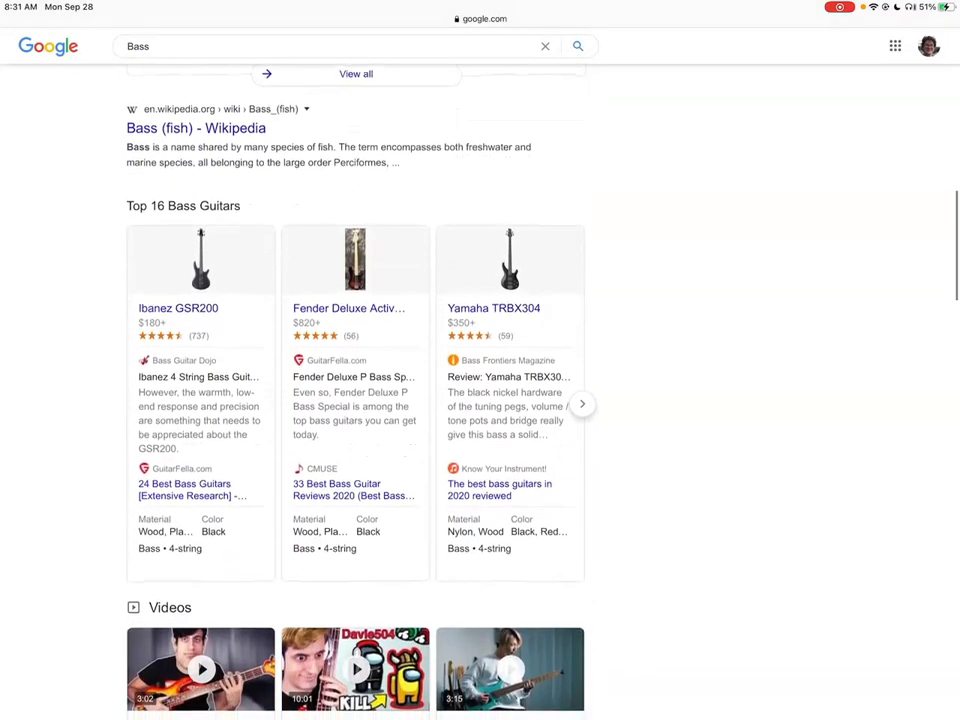
pyautogui.scroll(3)
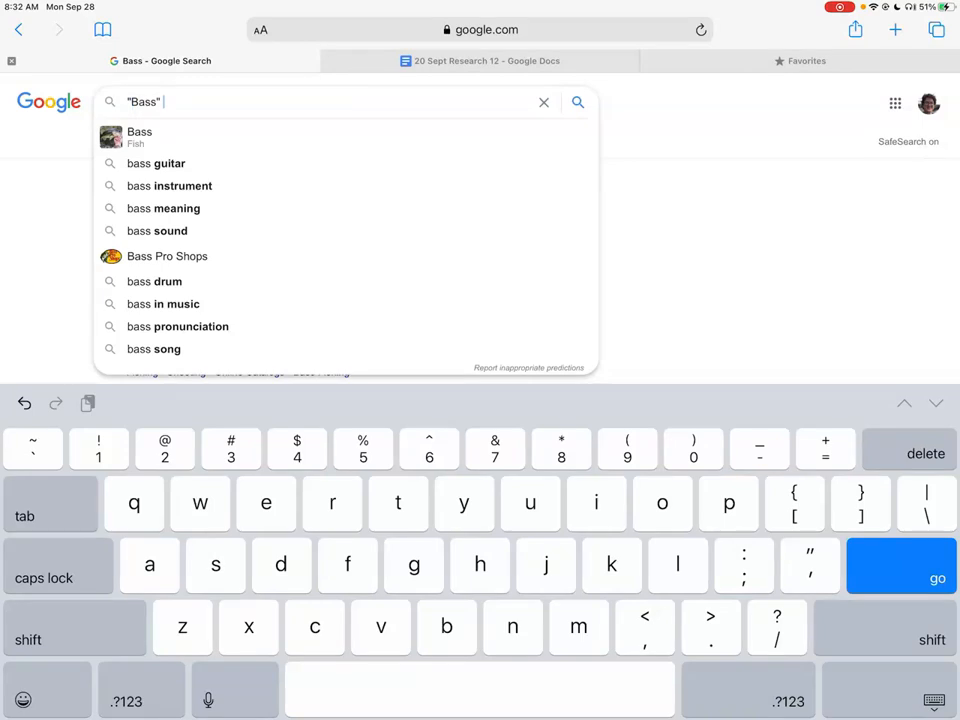
# Step: Run the search 'Bass -fish -shoes' to exclude fish and shoe results
pyautogui.write('-fish -')
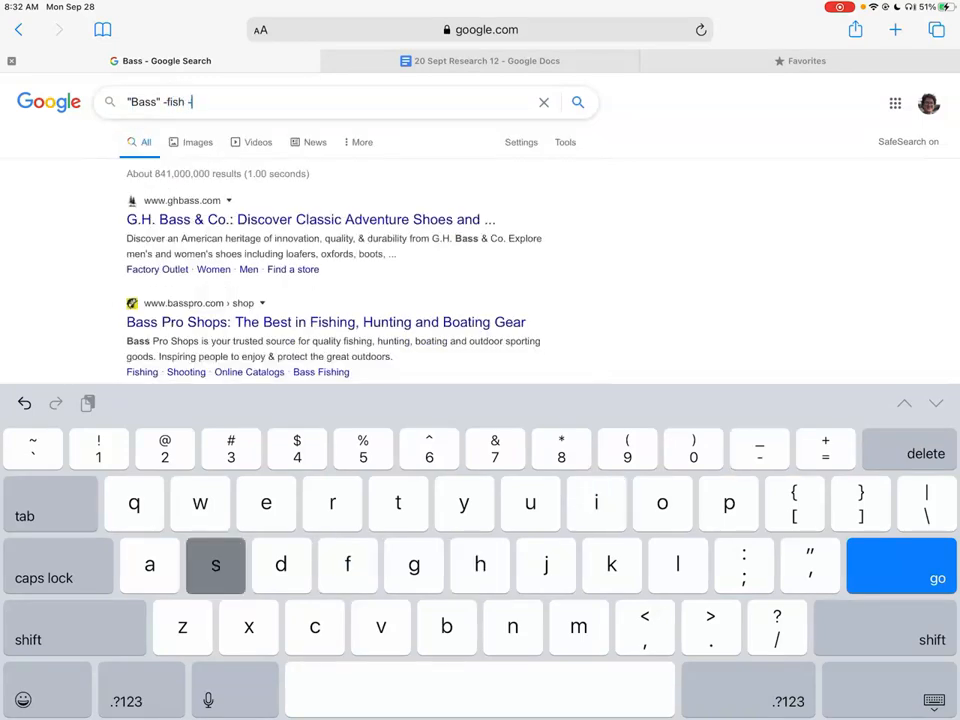
pyautogui.write('shoes')
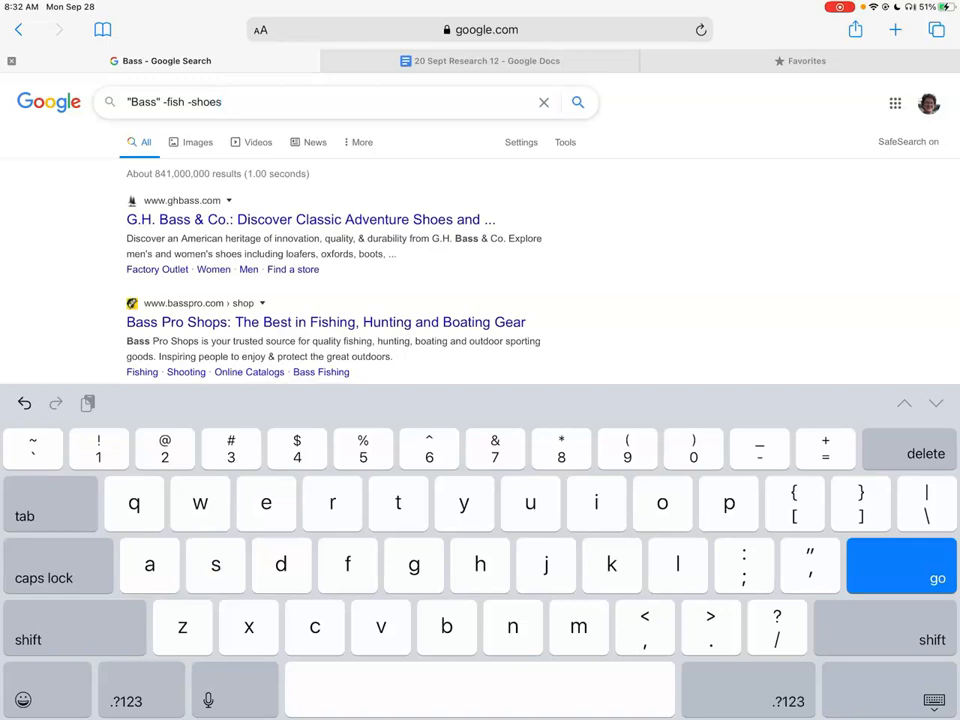
pyautogui.click(900, 565)
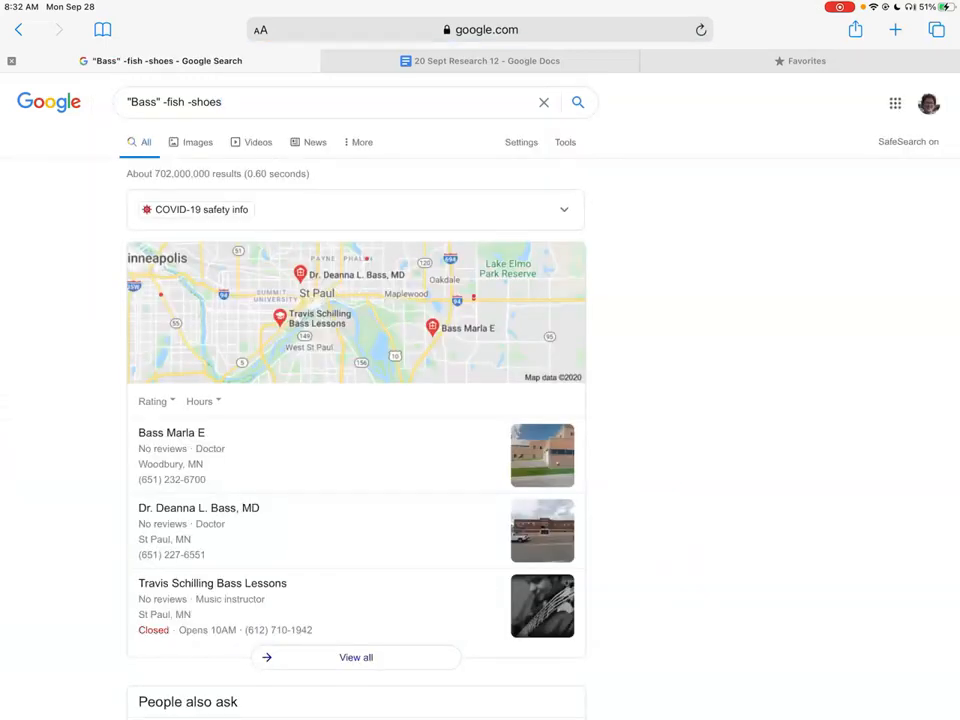
pyautogui.scroll(-3)
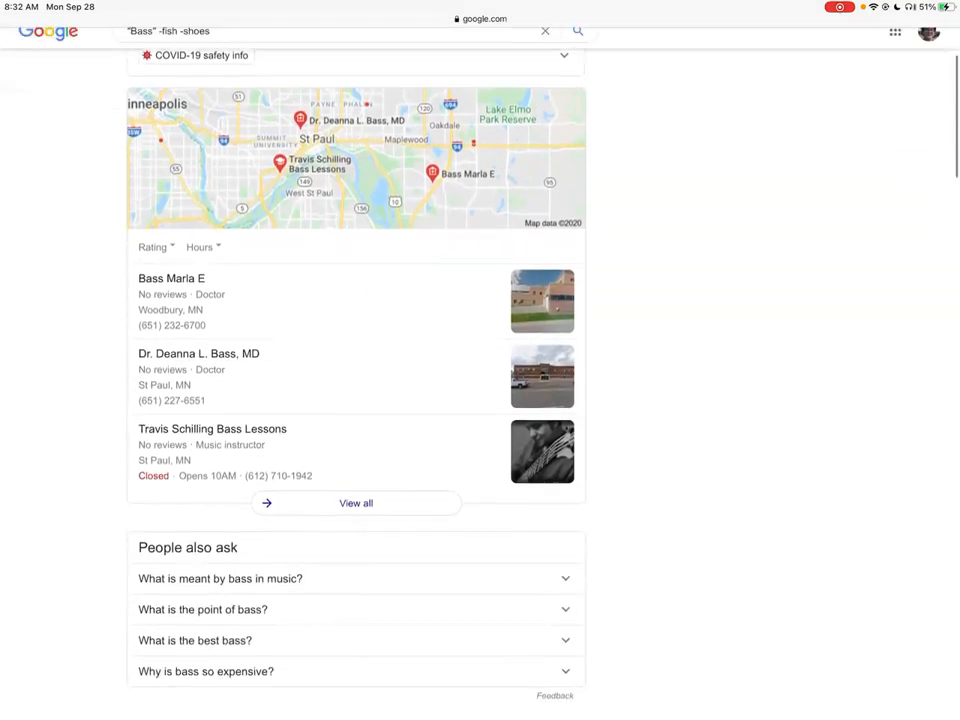
pyautogui.scroll(-3)
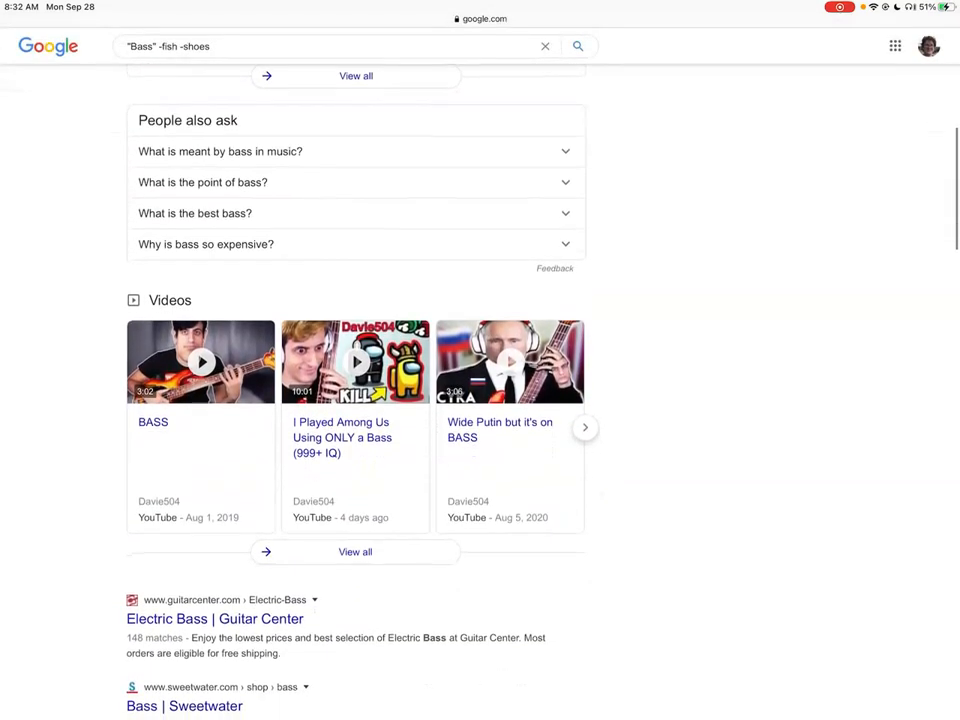
pyautogui.scroll(-3)
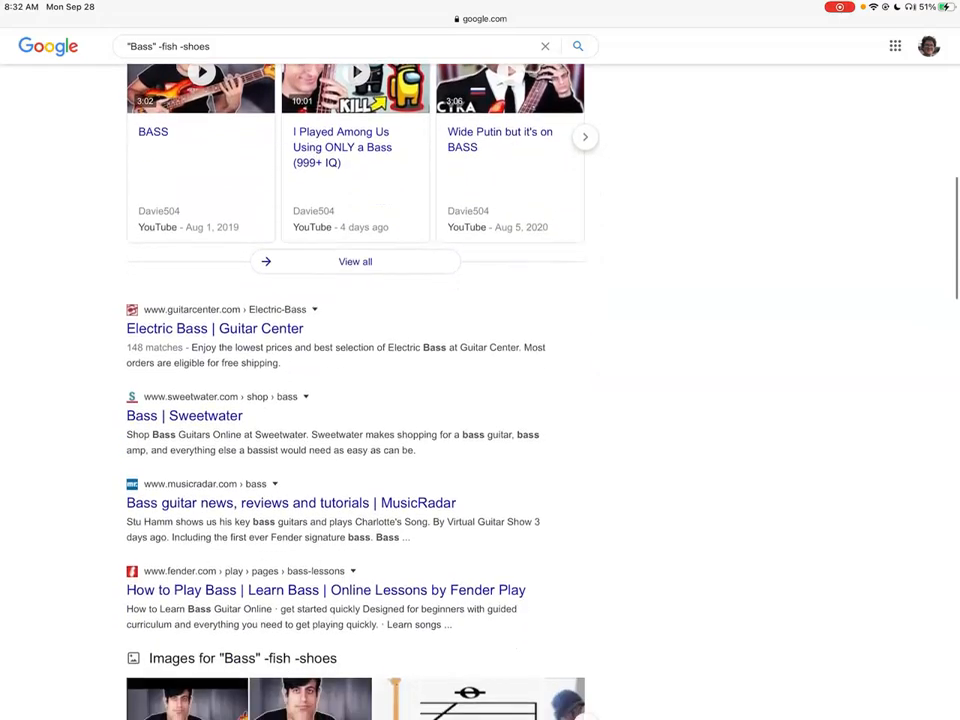
pyautogui.scroll(-3)
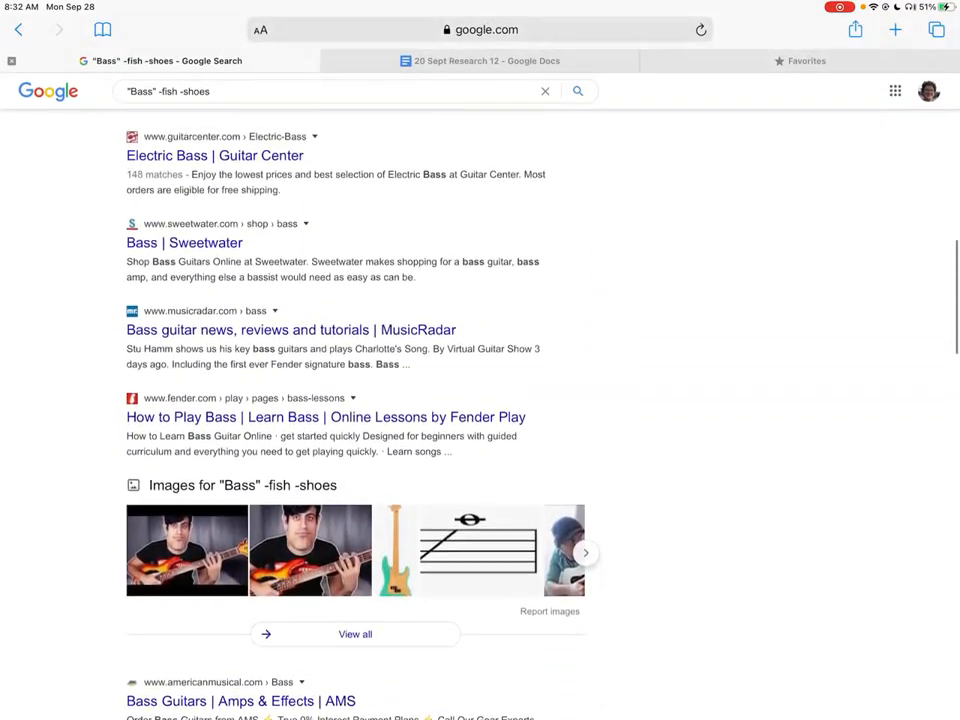
pyautogui.scroll(-3)
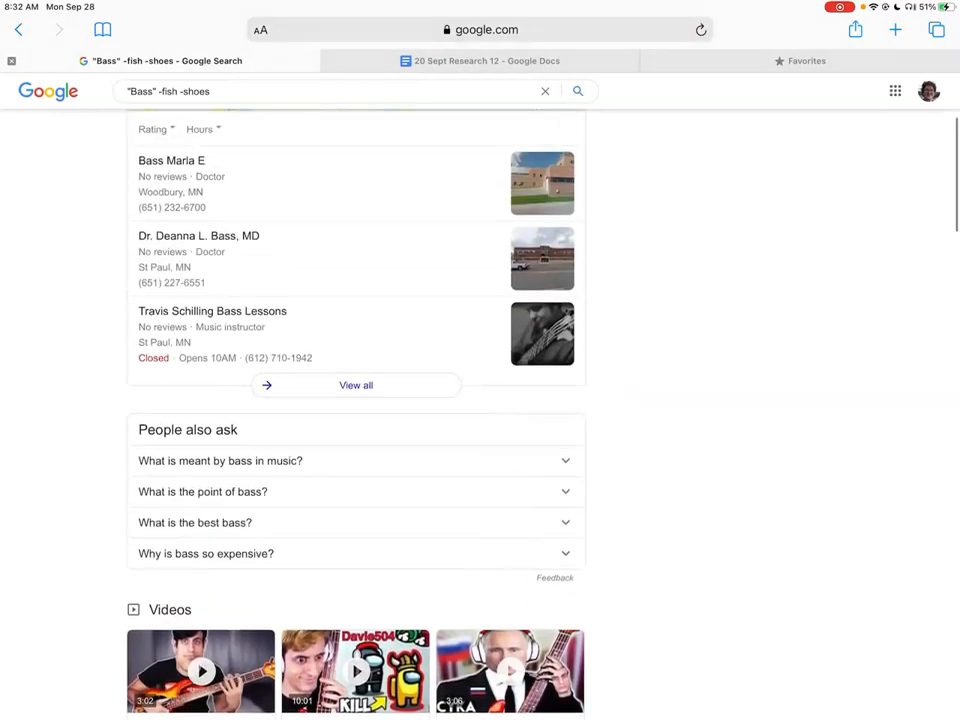
pyautogui.scroll(3)
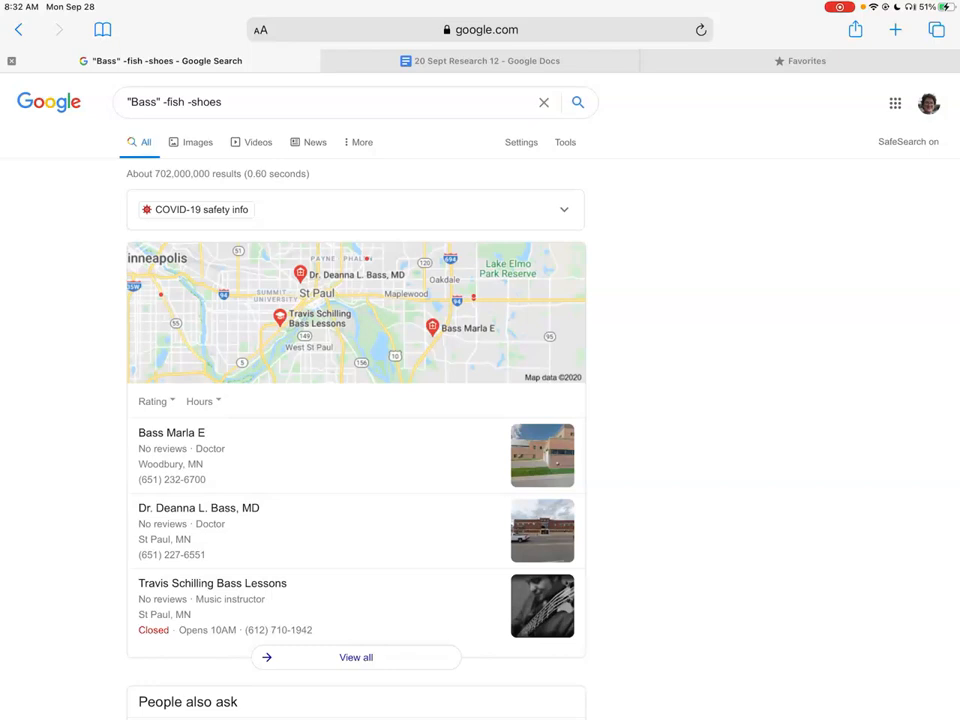
# Step: Go to the Wikipedia home page and search it for 'Protest'
pyautogui.click(480, 29)
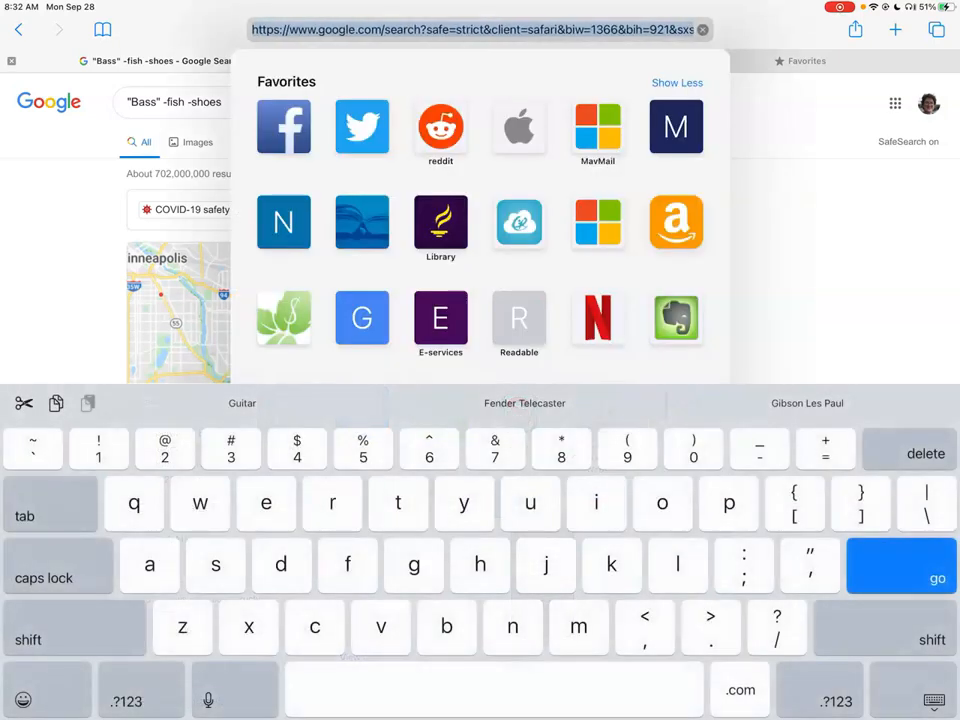
pyautogui.write('wikipedia.org — Wikipedia')
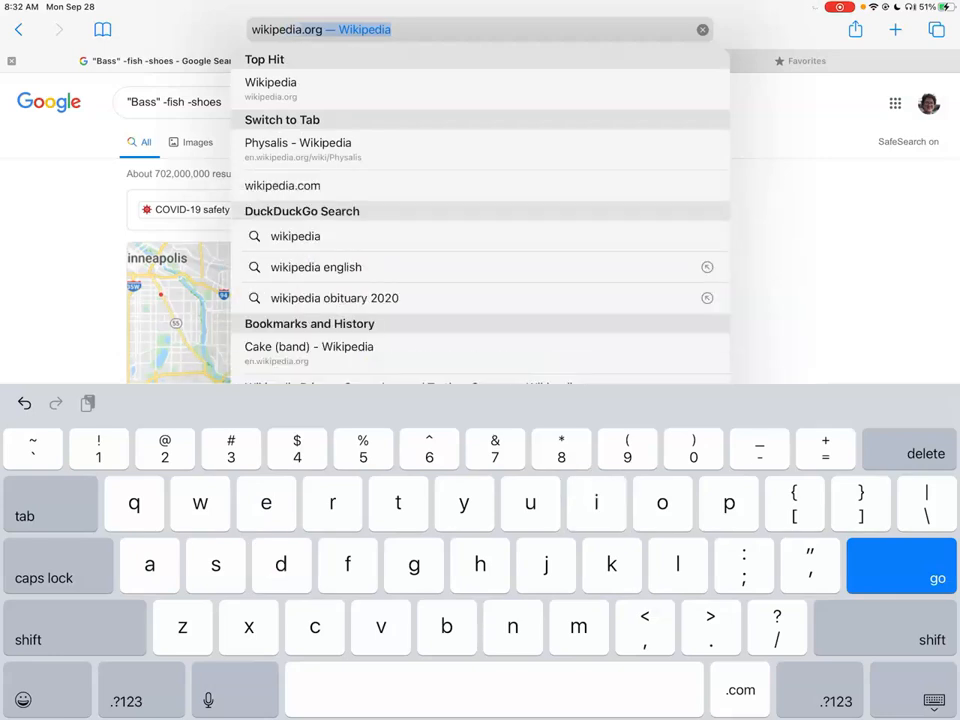
pyautogui.click(270, 89)
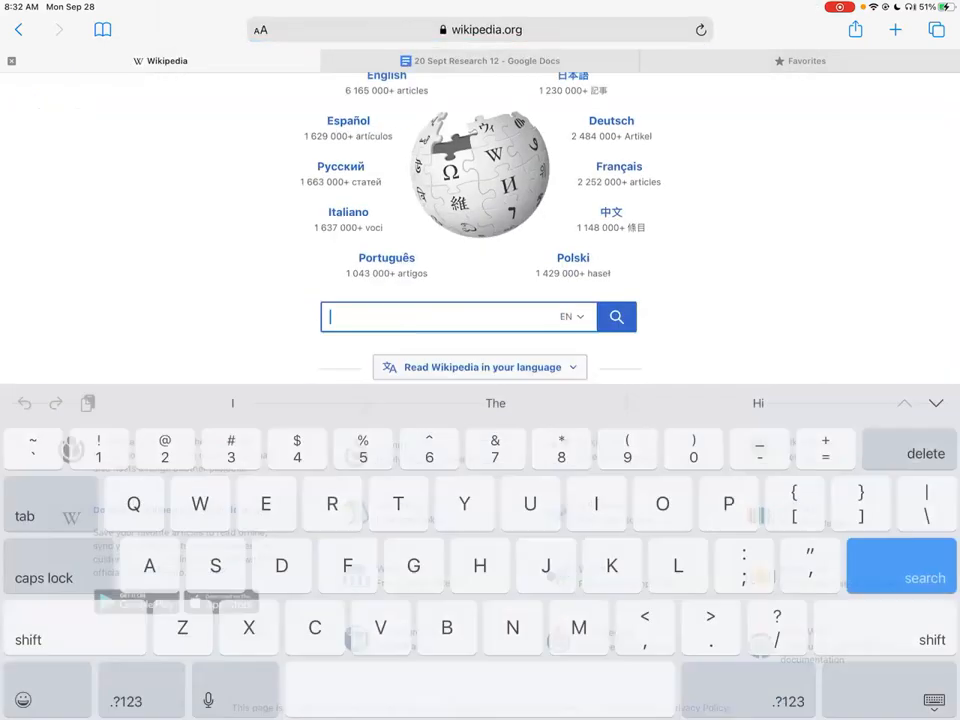
pyautogui.write('Protes')
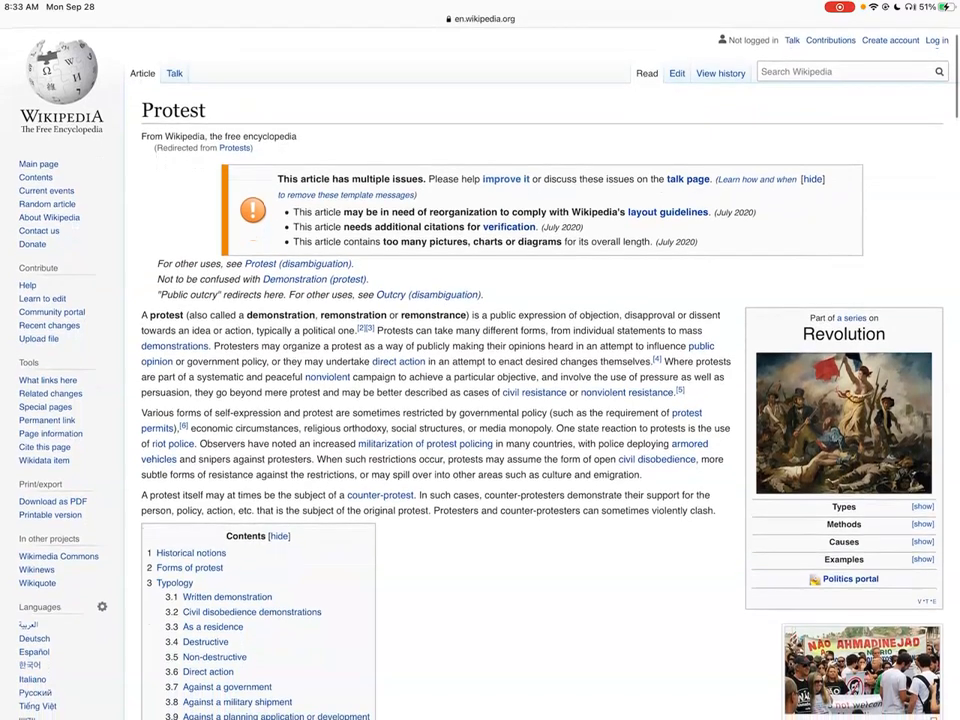
pyautogui.scroll(-3)
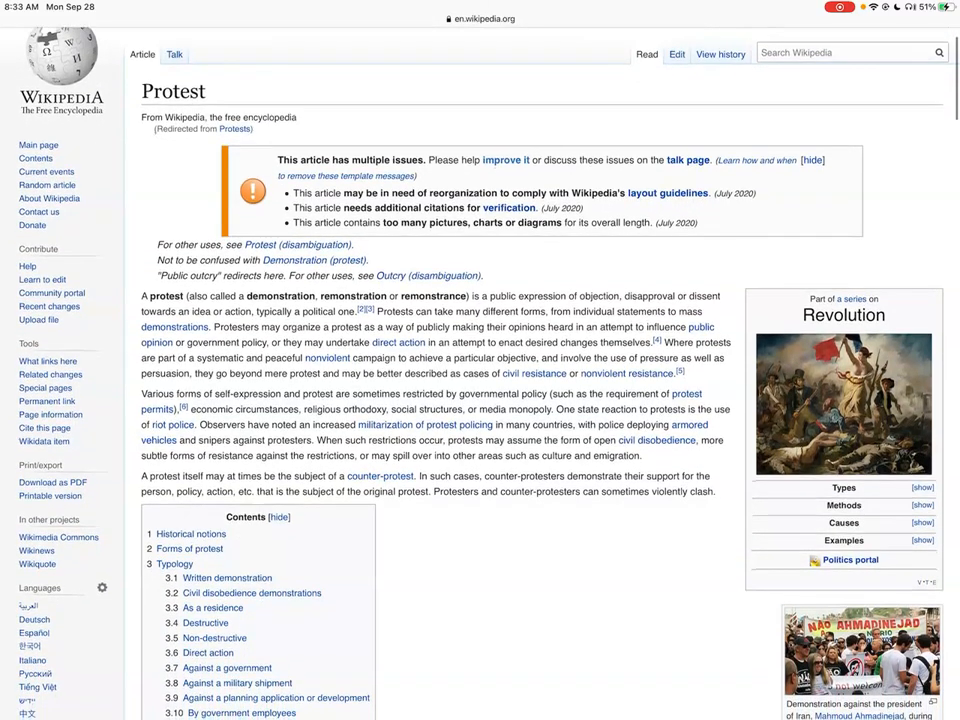
pyautogui.scroll(-3)
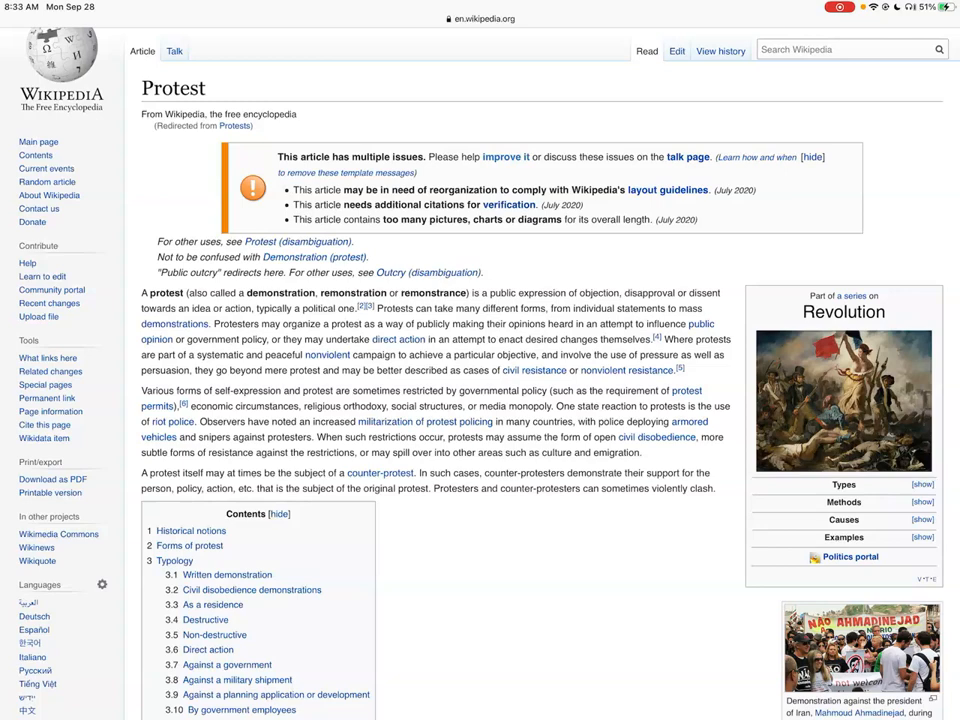
pyautogui.scroll(-3)
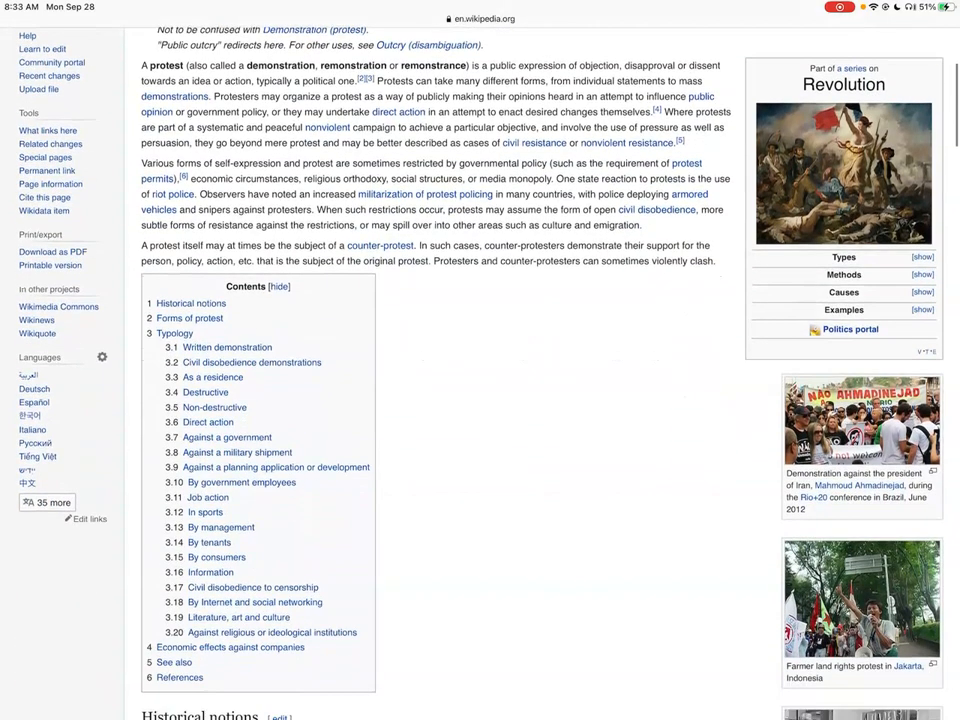
pyautogui.click(861, 420)
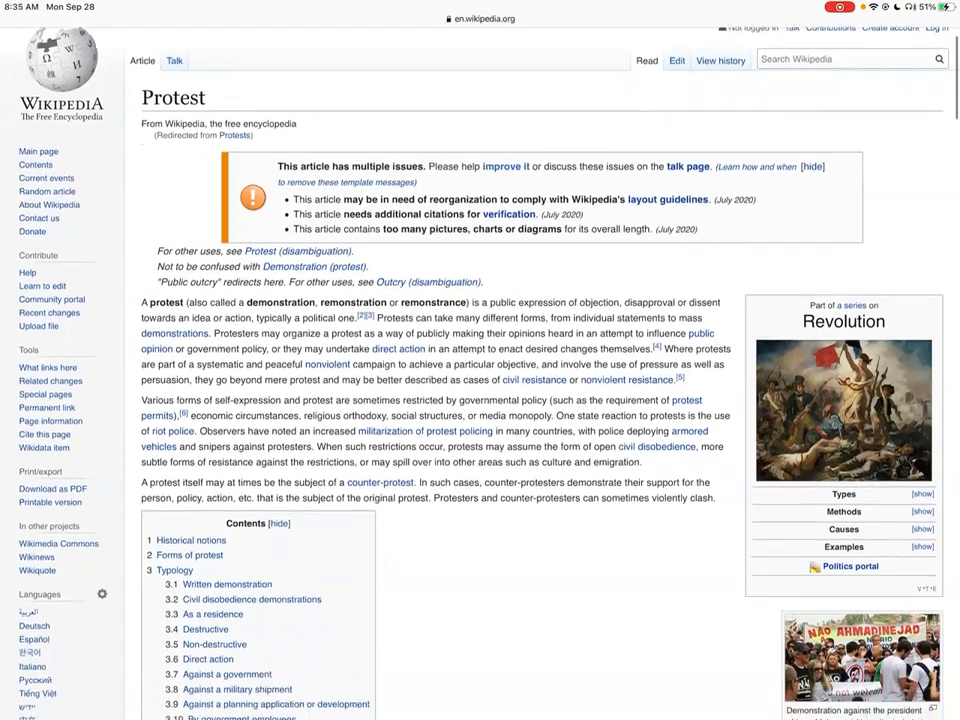
# Step: Follow reference 6, 'Controlling Public Protest: First Amendment Implications', to The Free Library
pyautogui.scroll(-3)
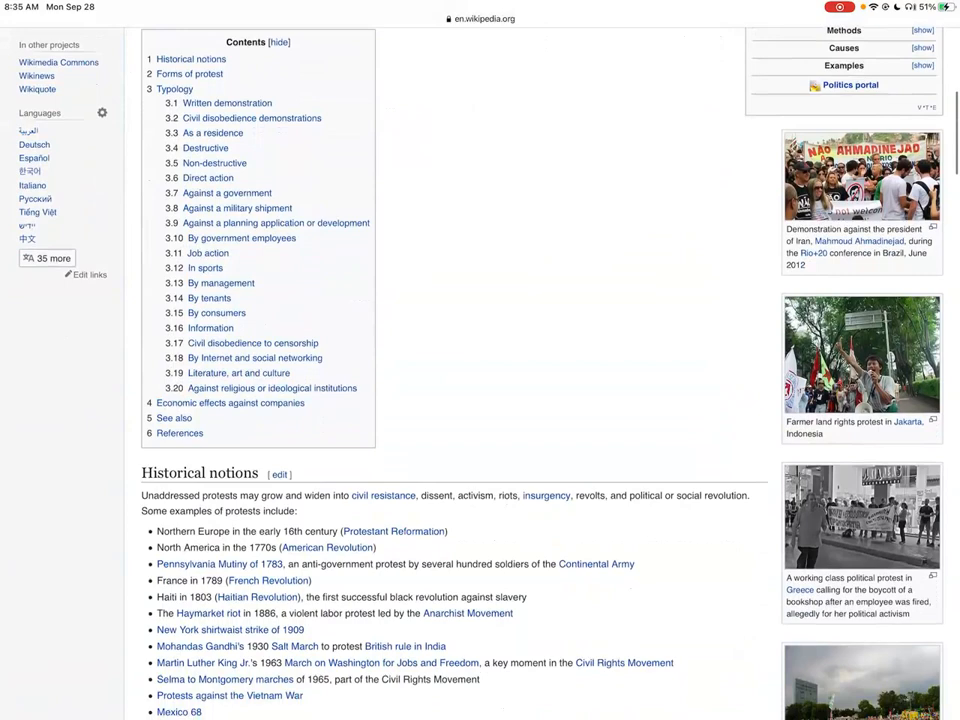
pyautogui.scroll(-3)
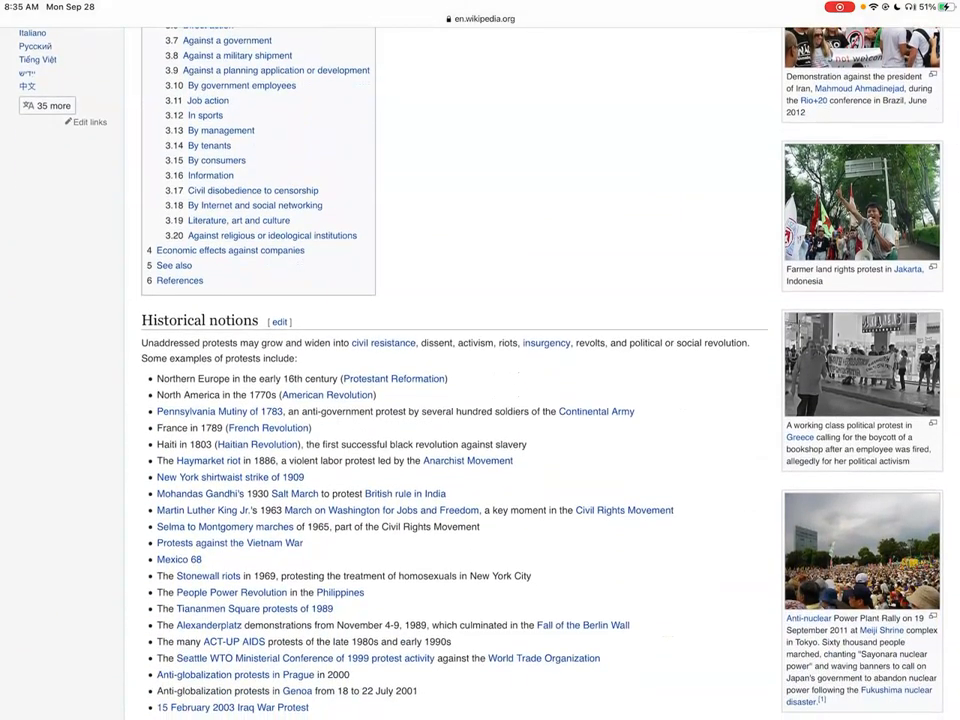
pyautogui.scroll(-3)
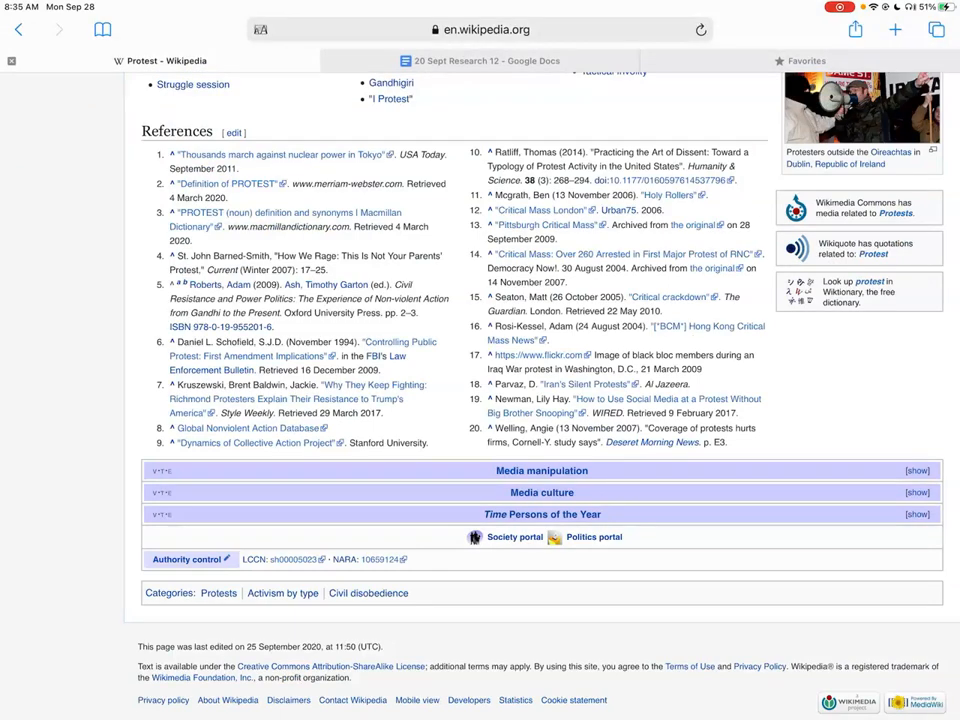
pyautogui.click(480, 29)
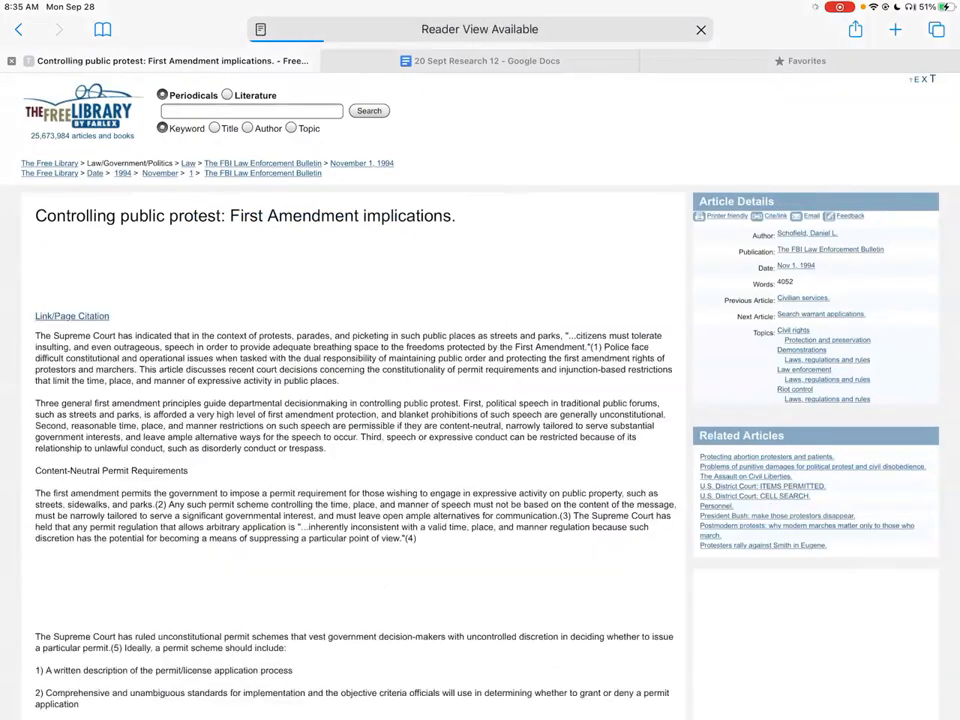
pyautogui.click(700, 29)
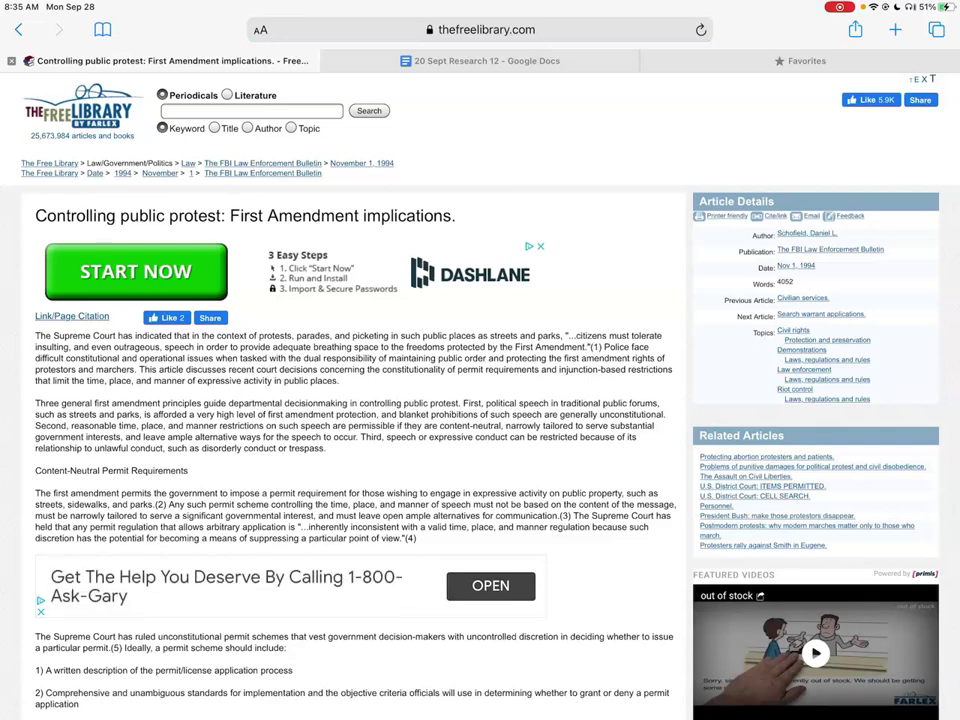
pyautogui.scroll(-3)
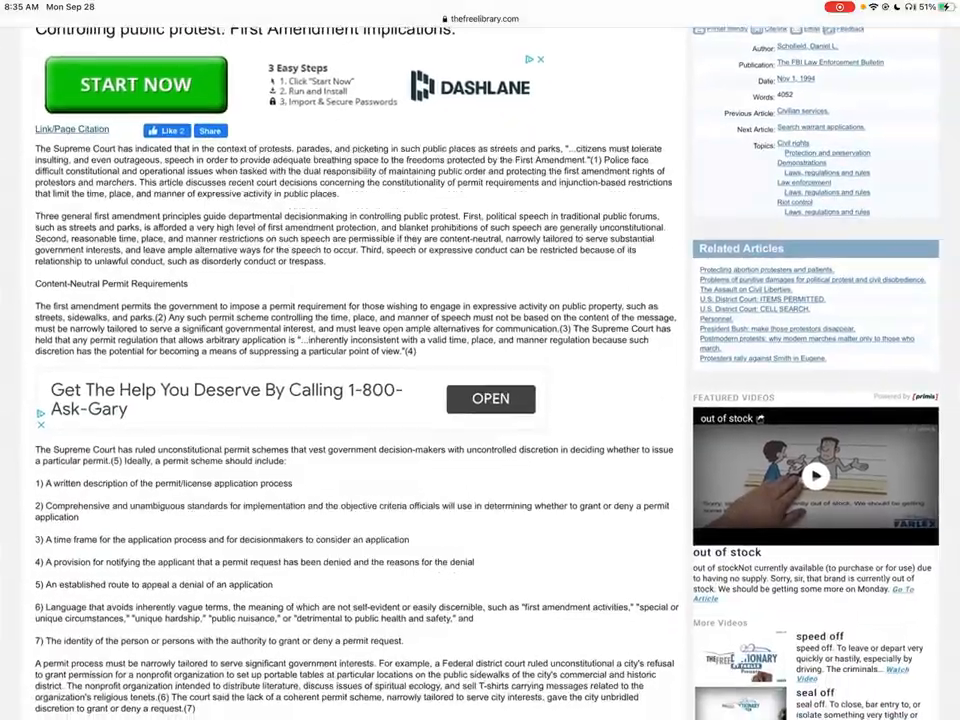
pyautogui.scroll(-3)
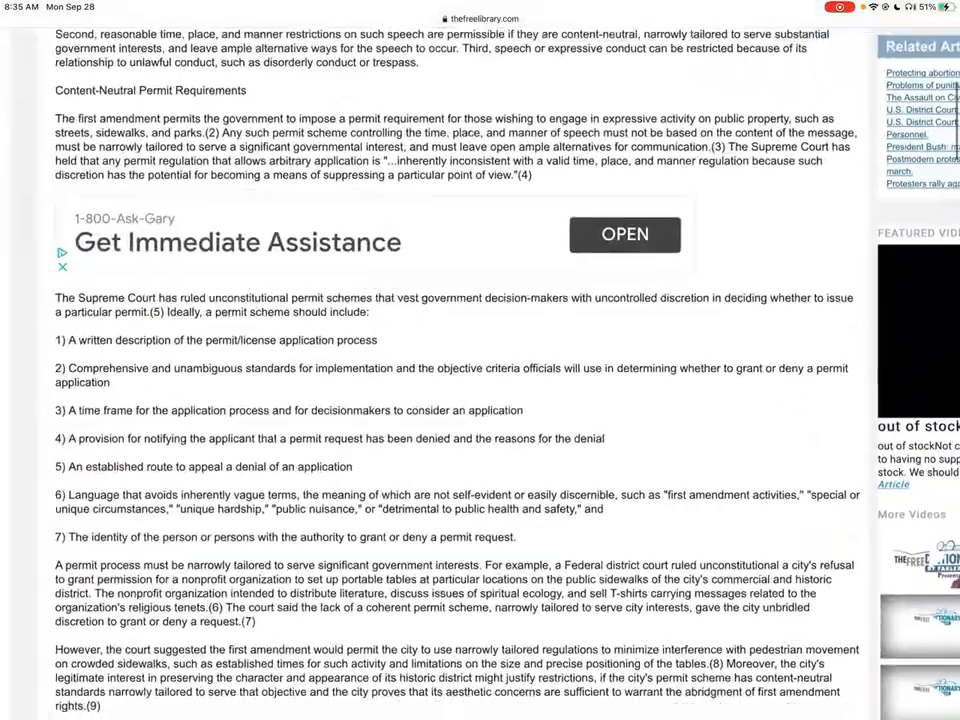
pyautogui.scroll(3)
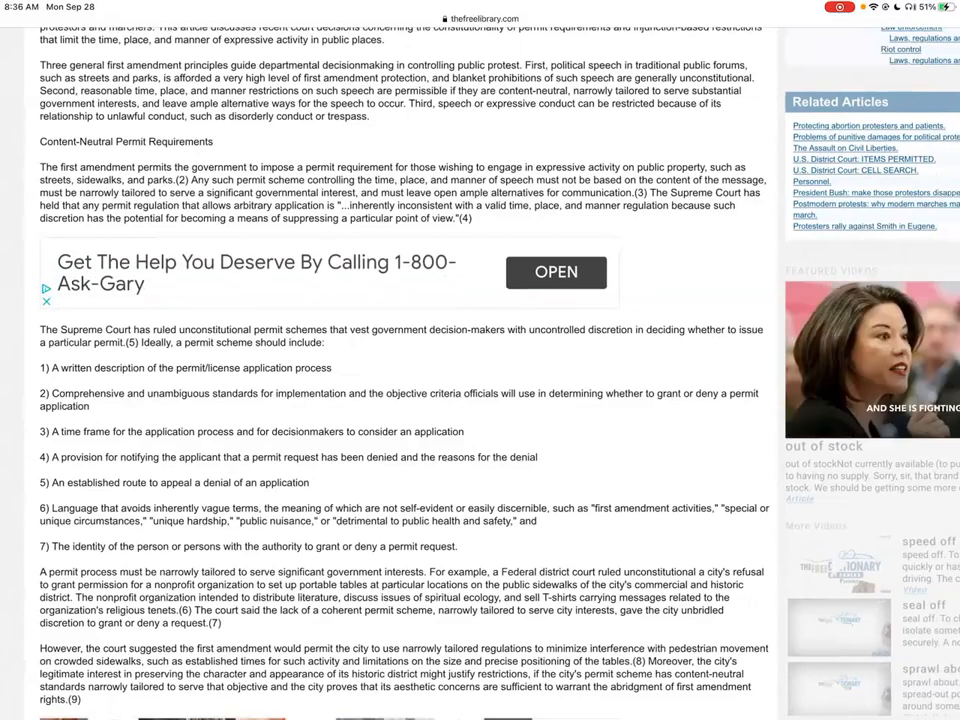
pyautogui.scroll(3)
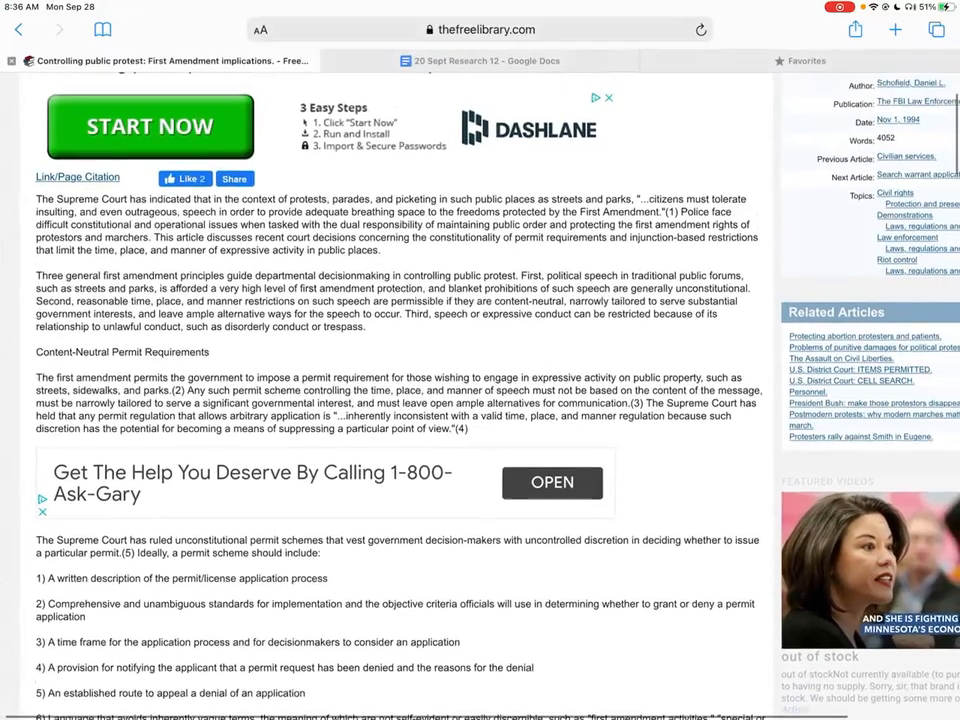
pyautogui.scroll(3)
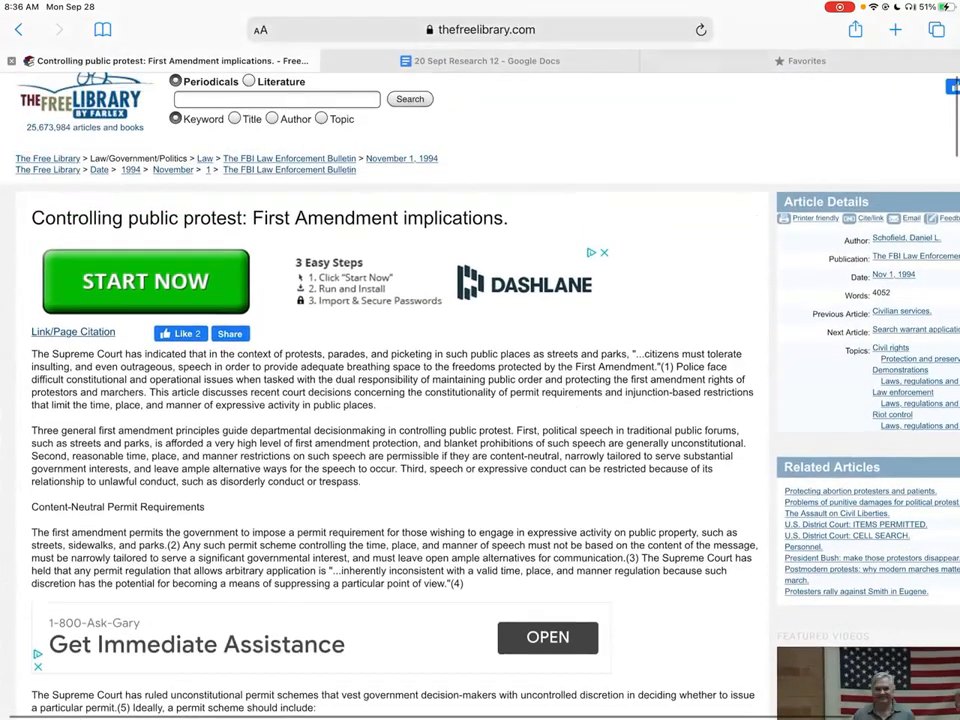